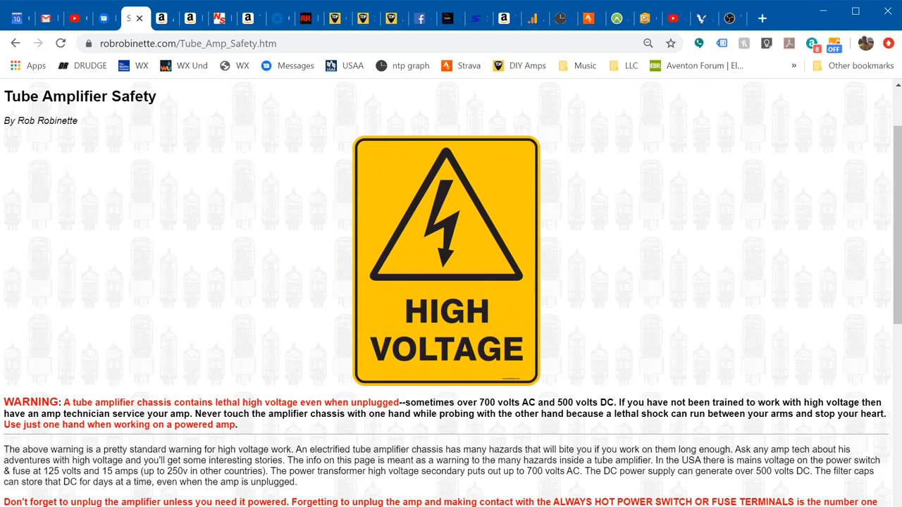
Read down the Tube Amp Safety page past the 5E3 filter capacitor diagram and chassis photo
{"action": "scroll", "scroll_direction": "down", "scroll_amount": 3}
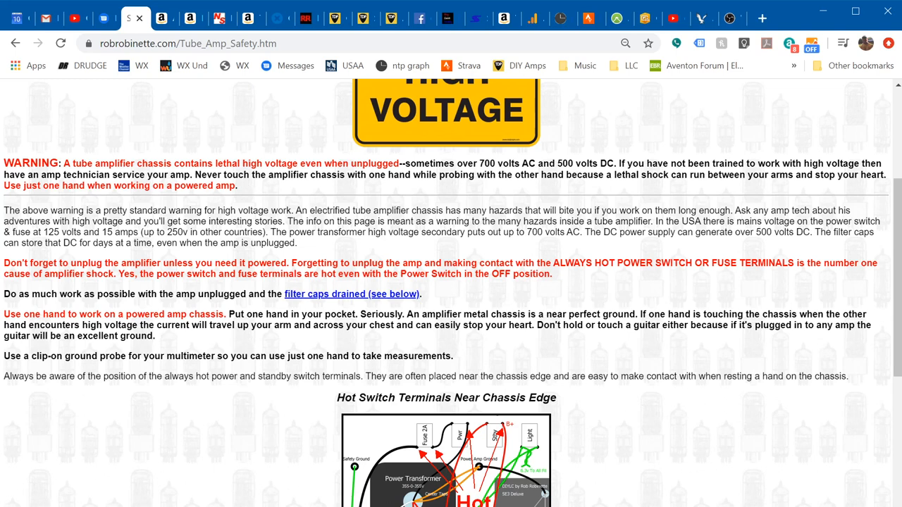
{"action": "scroll", "scroll_direction": "down", "scroll_amount": 3}
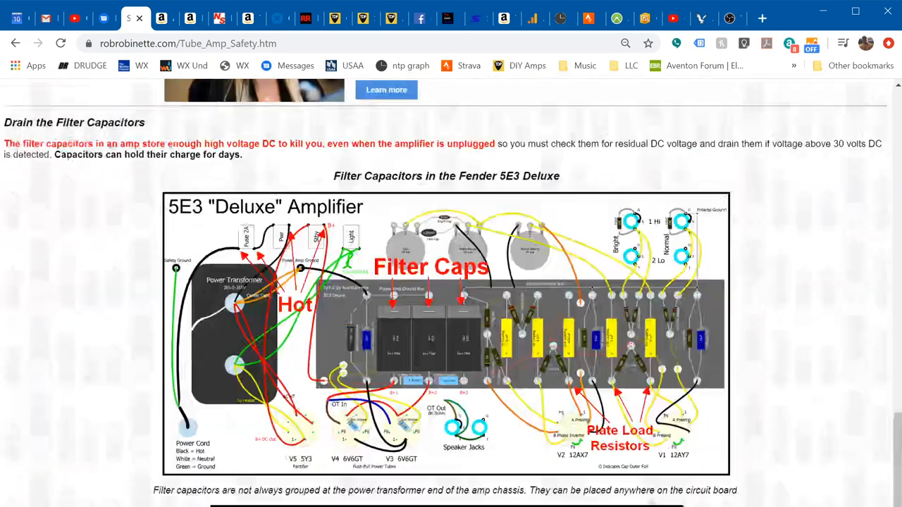
{"action": "scroll", "scroll_direction": "down", "scroll_amount": 3}
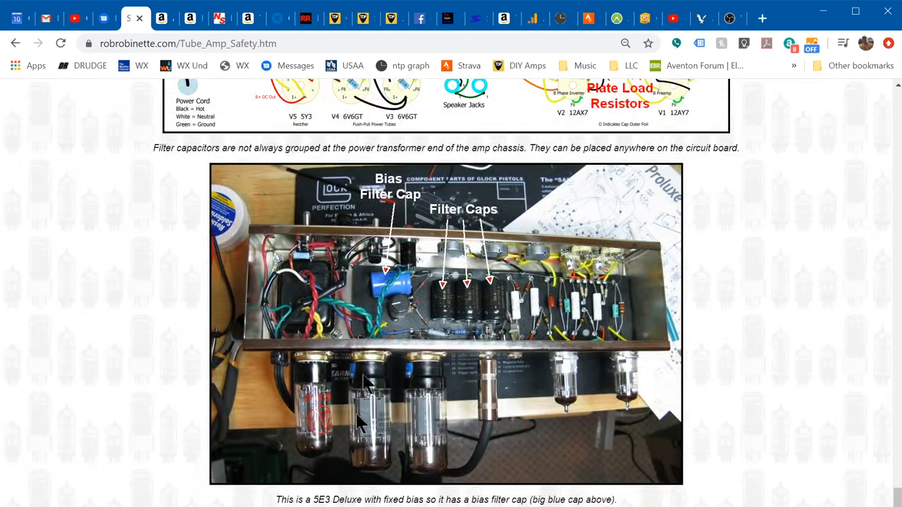
{"action": "mouse_move", "coordinate": [328, 260]}
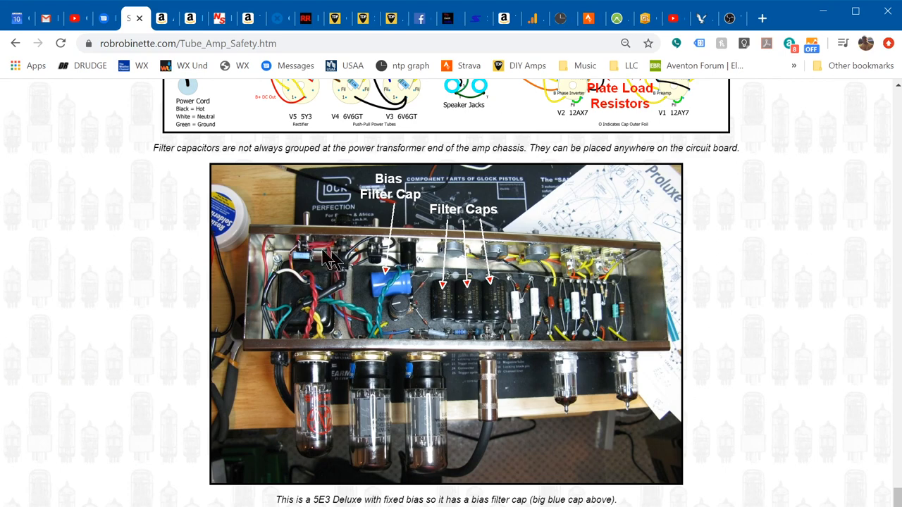
{"action": "mouse_move", "coordinate": [311, 261]}
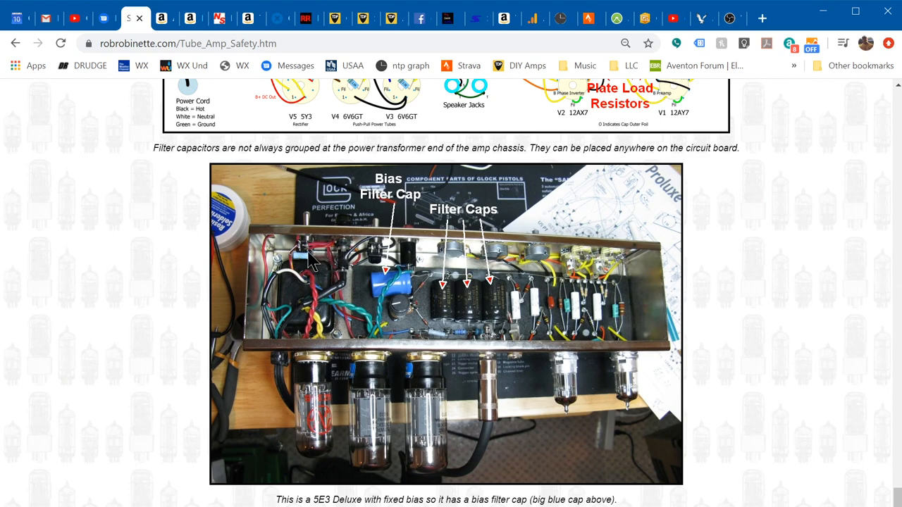
{"action": "mouse_move", "coordinate": [354, 261]}
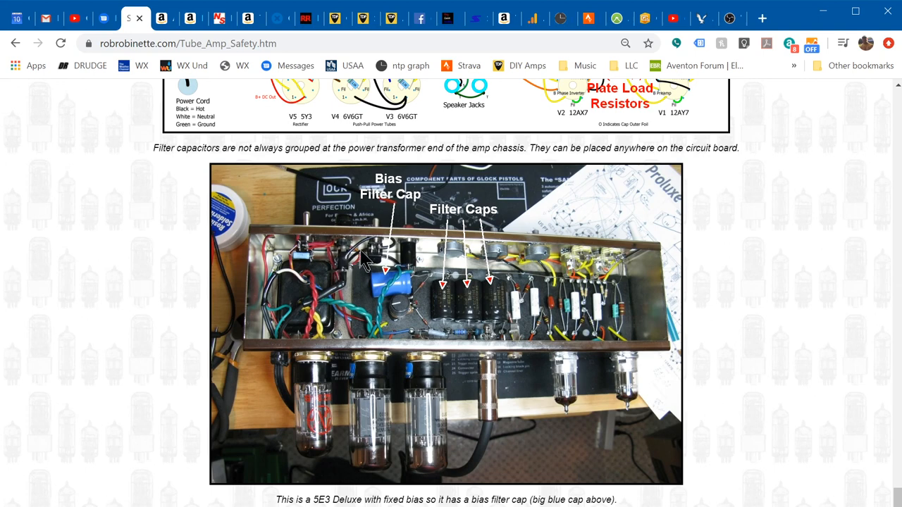
{"action": "mouse_move", "coordinate": [388, 247]}
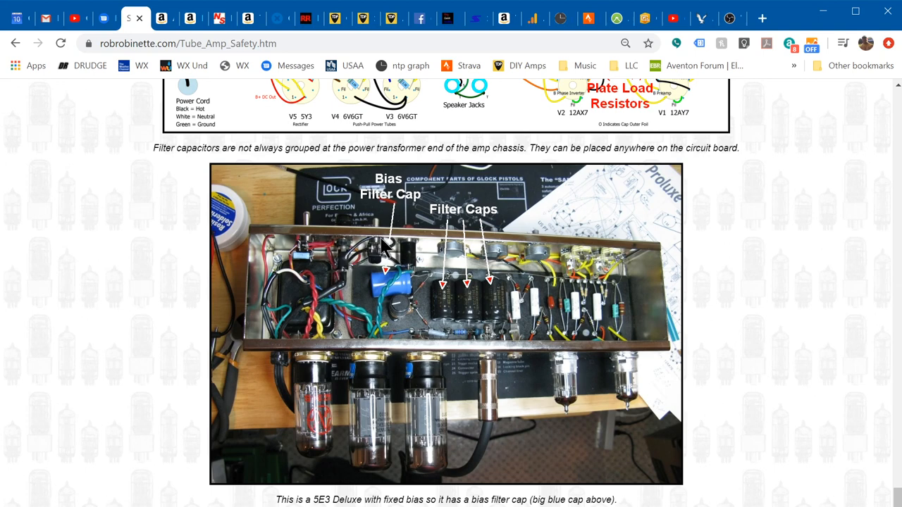
{"action": "mouse_move", "coordinate": [359, 271]}
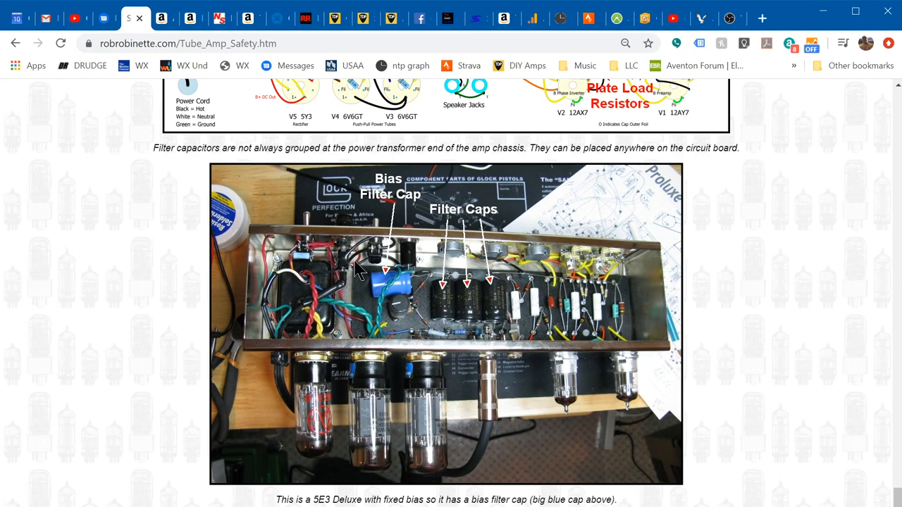
{"action": "mouse_move", "coordinate": [366, 286]}
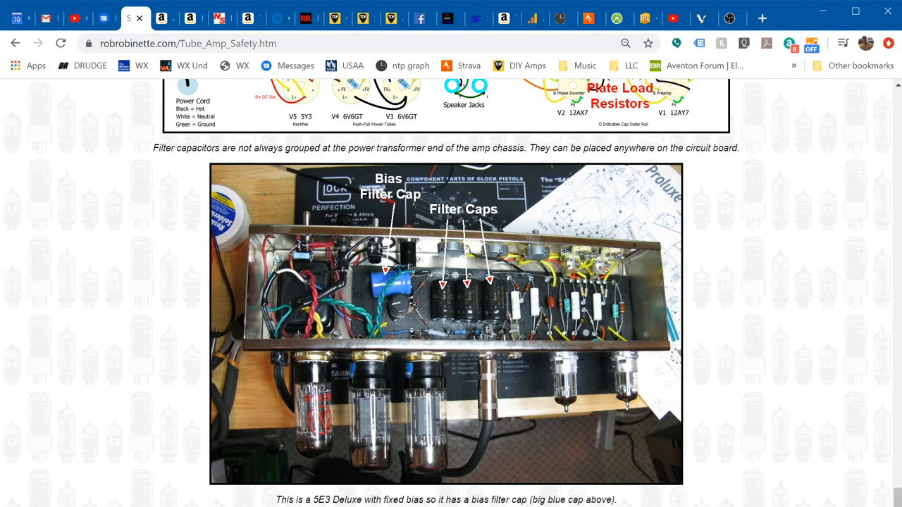
{"action": "scroll", "scroll_direction": "down", "scroll_amount": 3}
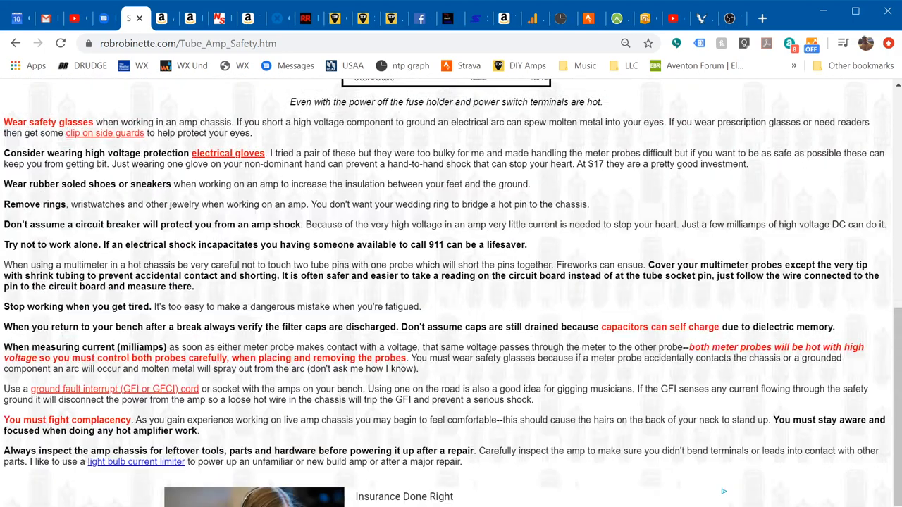
{"action": "scroll", "scroll_direction": "down", "scroll_amount": 3}
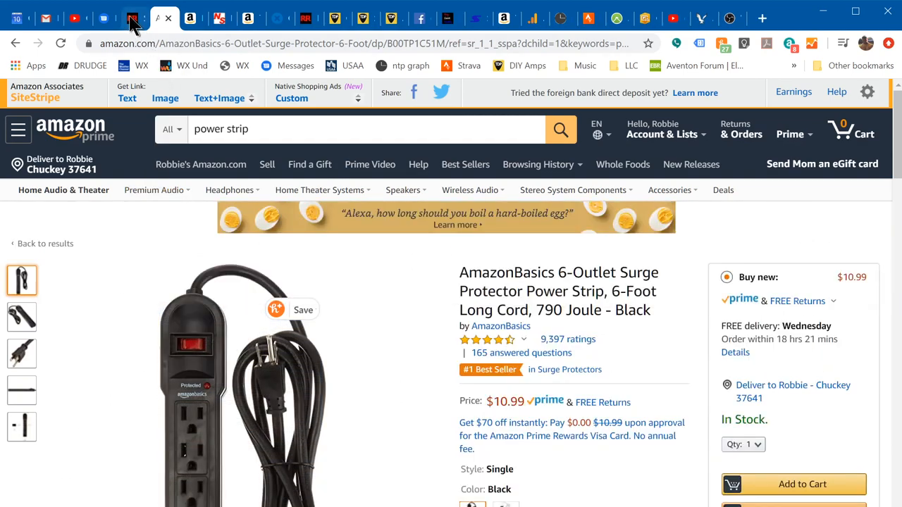
Open the Toolocity GFCI cord listing and scroll to its specifications and price
{"action": "left_click", "coordinate": [129, 17]}
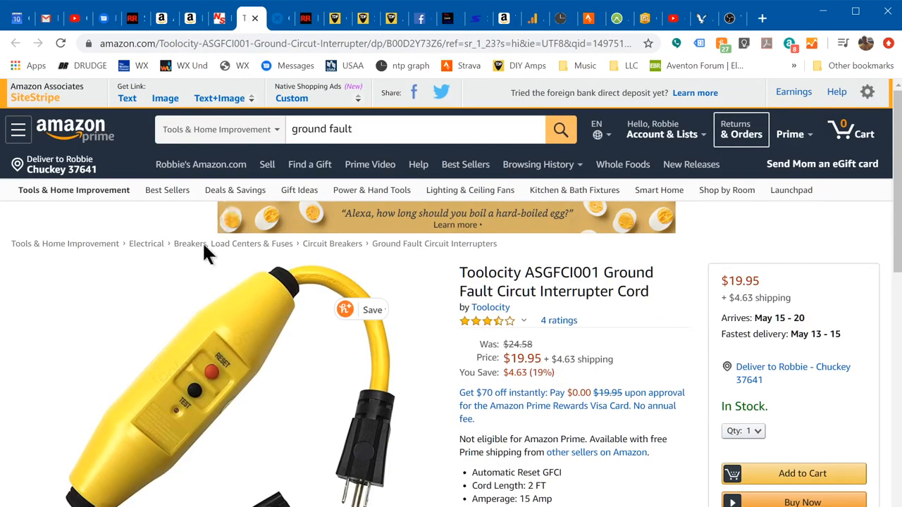
{"action": "scroll", "scroll_direction": "down", "scroll_amount": 3}
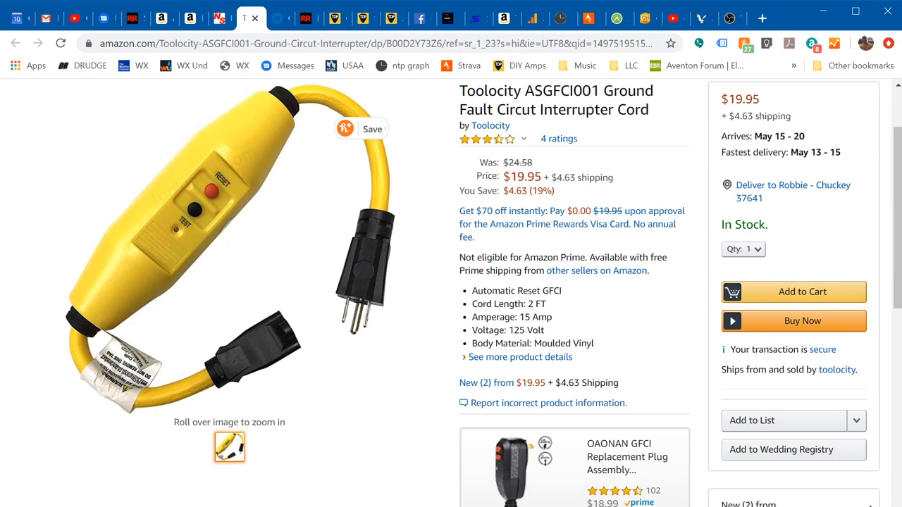
Return to the Tube Amp Safety tab and reach the Drain the Filter Capacitors section
{"action": "left_click", "coordinate": [136, 16]}
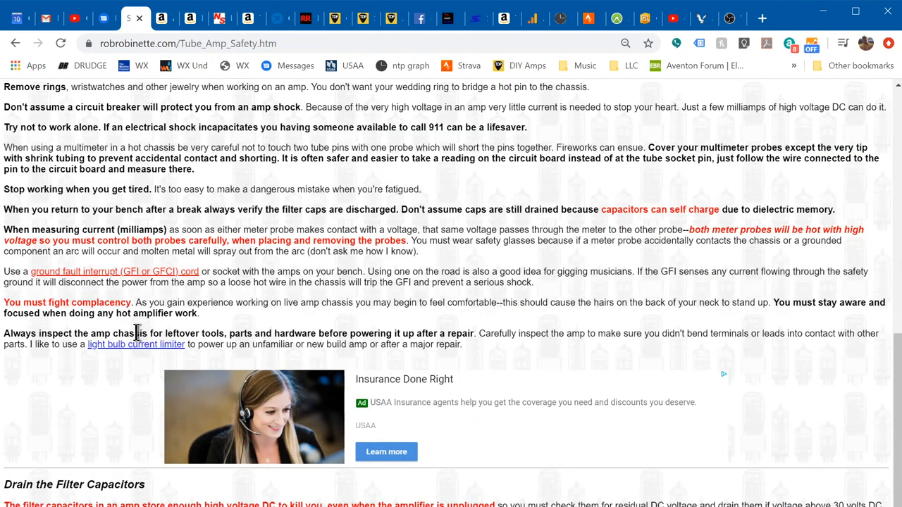
{"action": "mouse_move", "coordinate": [330, 272]}
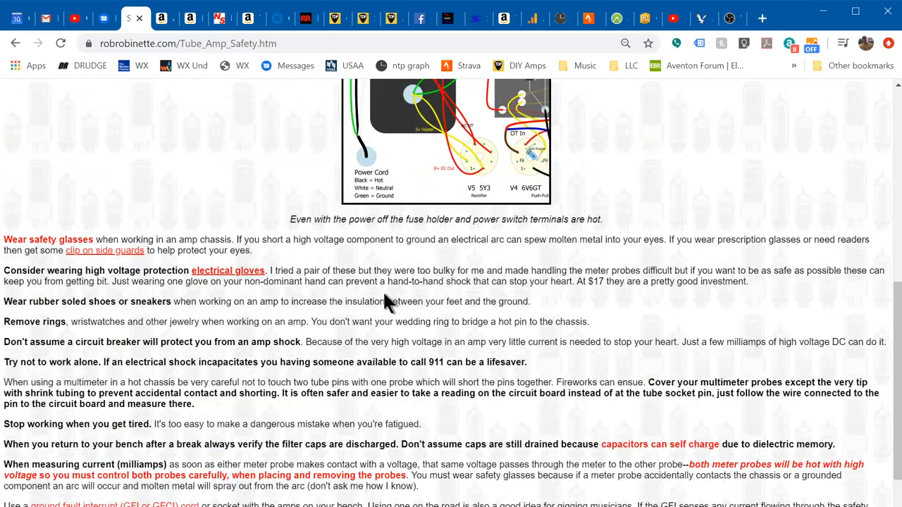
{"action": "scroll", "scroll_direction": "down", "scroll_amount": 3}
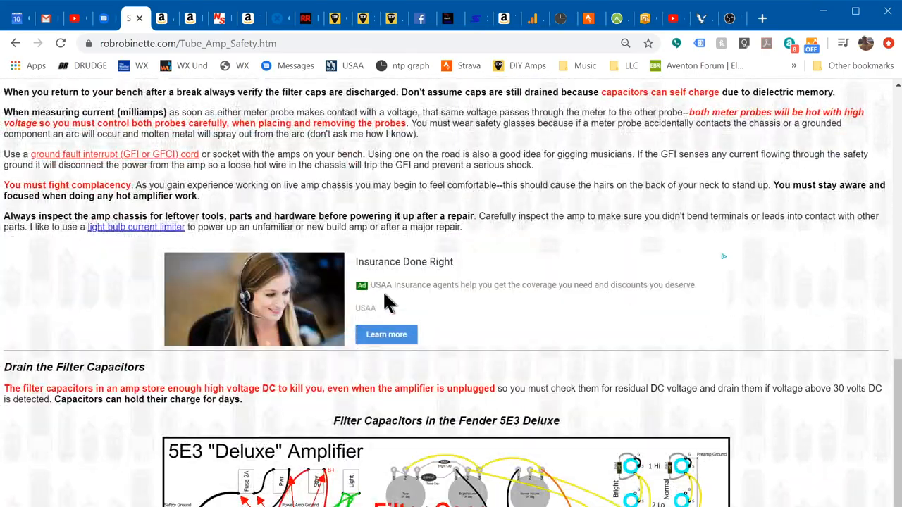
{"action": "scroll", "scroll_direction": "down", "scroll_amount": 3}
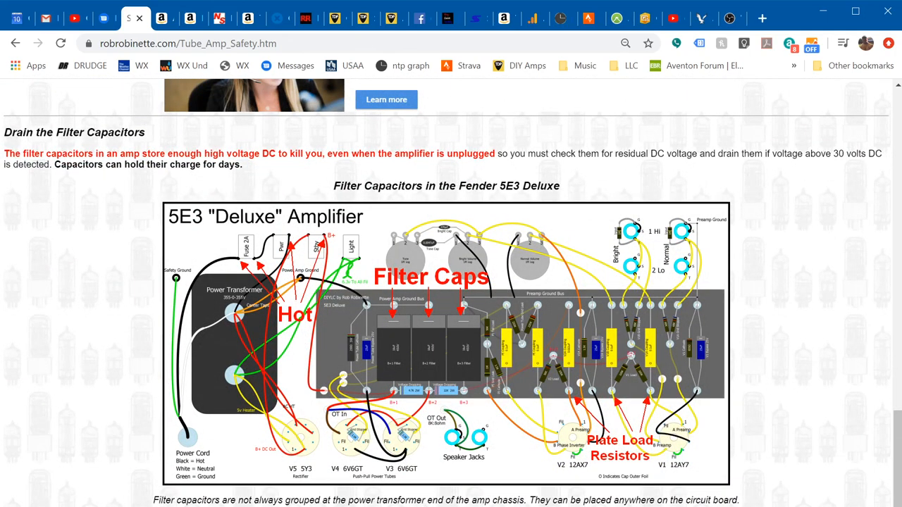
{"action": "scroll", "scroll_direction": "down", "scroll_amount": 3}
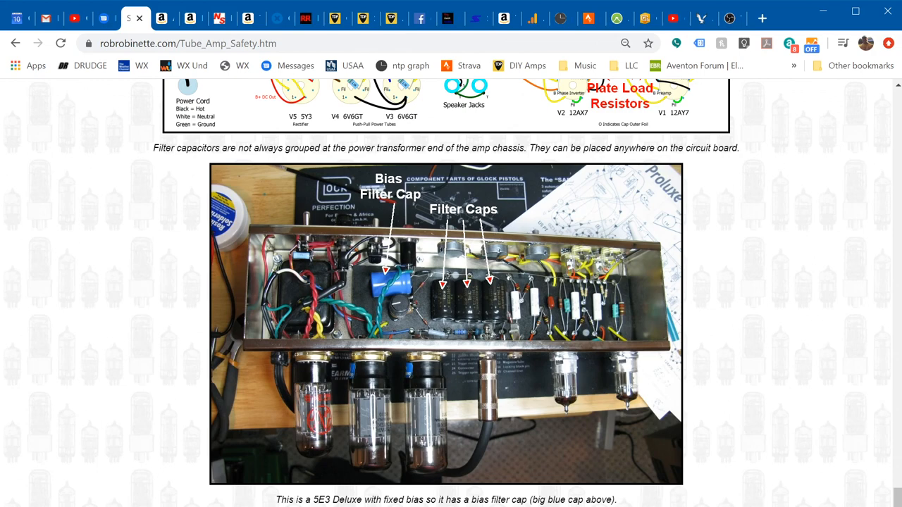
{"action": "mouse_move", "coordinate": [167, 43]}
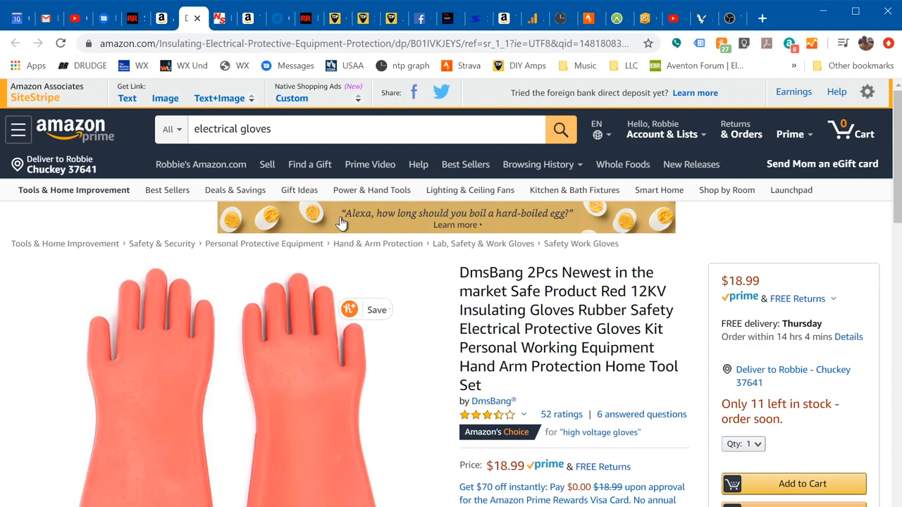
{"action": "mouse_move", "coordinate": [370, 214]}
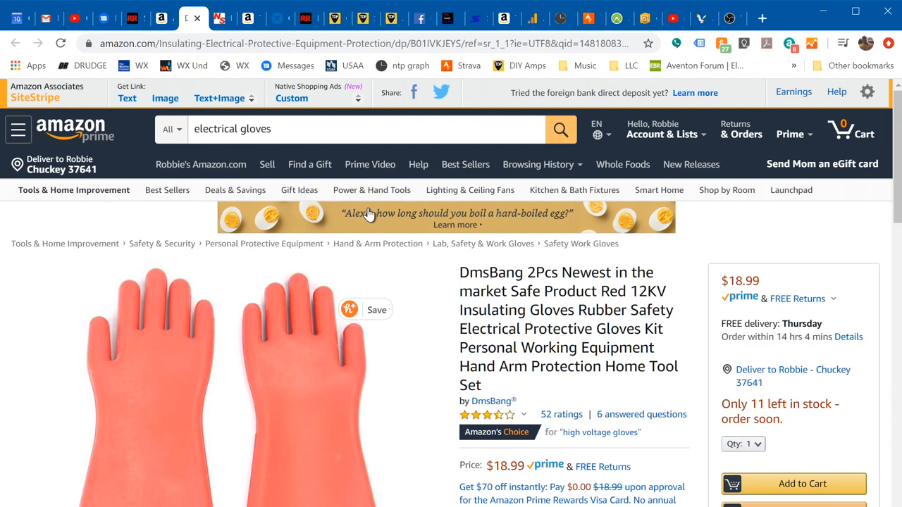
{"action": "left_click", "coordinate": [131, 16]}
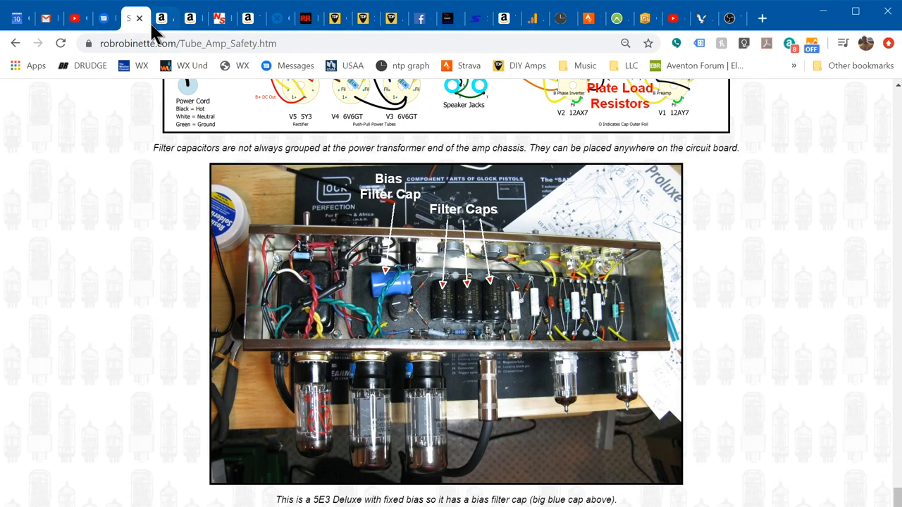
{"action": "left_click", "coordinate": [224, 18]}
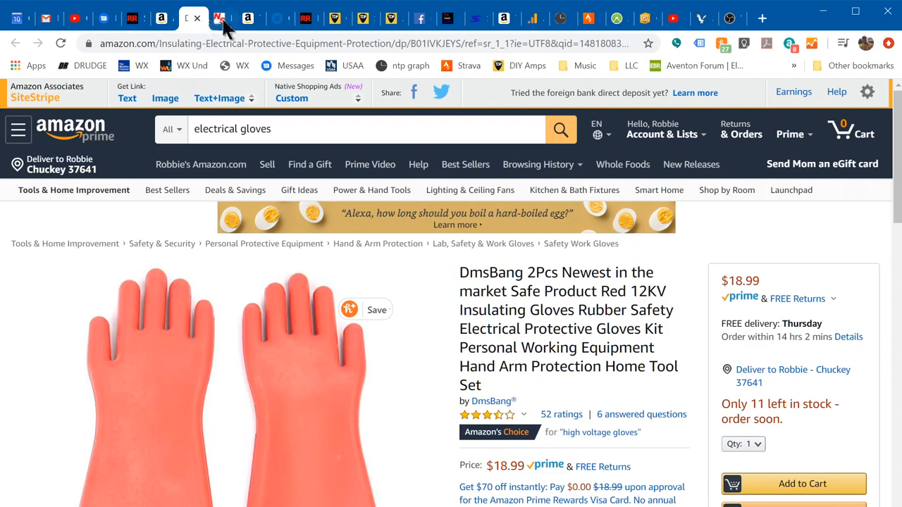
Switch to the NSI N-Specs clip-on polycarbonate side shields product page
{"action": "left_click", "coordinate": [215, 18]}
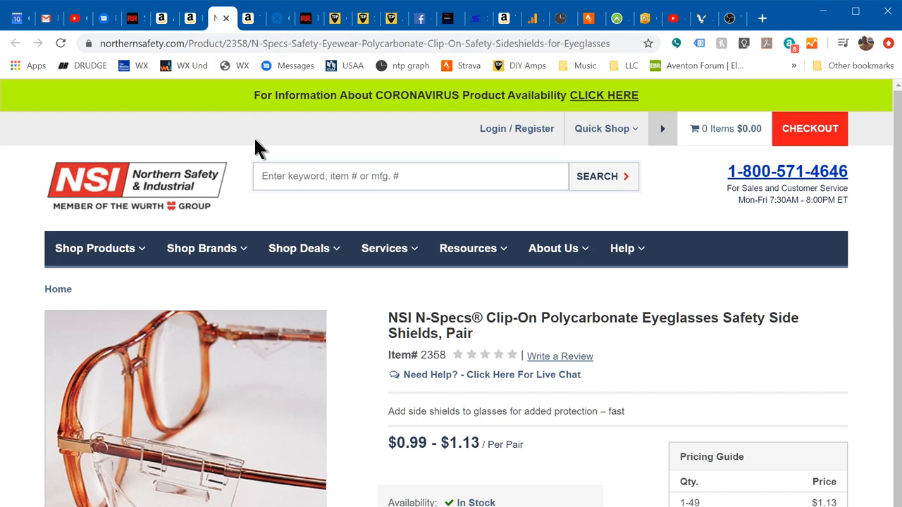
{"action": "mouse_move", "coordinate": [306, 144]}
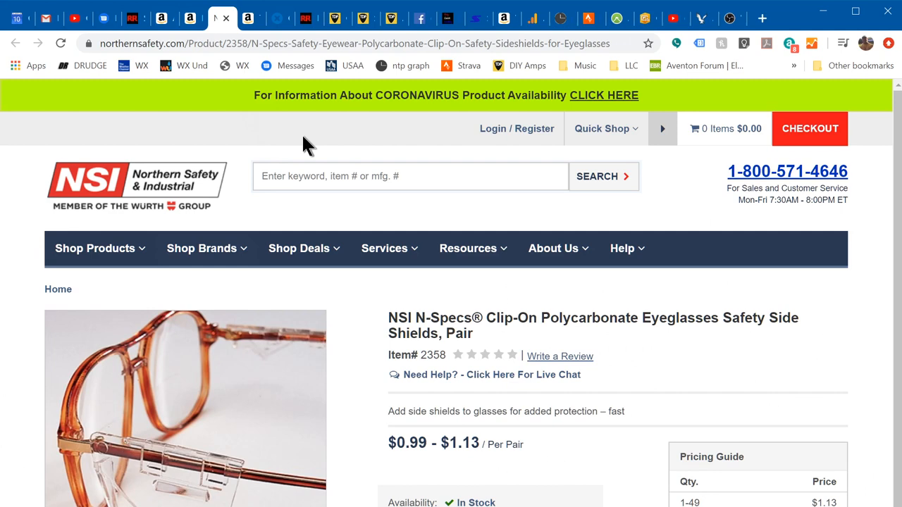
{"action": "mouse_move", "coordinate": [141, 20]}
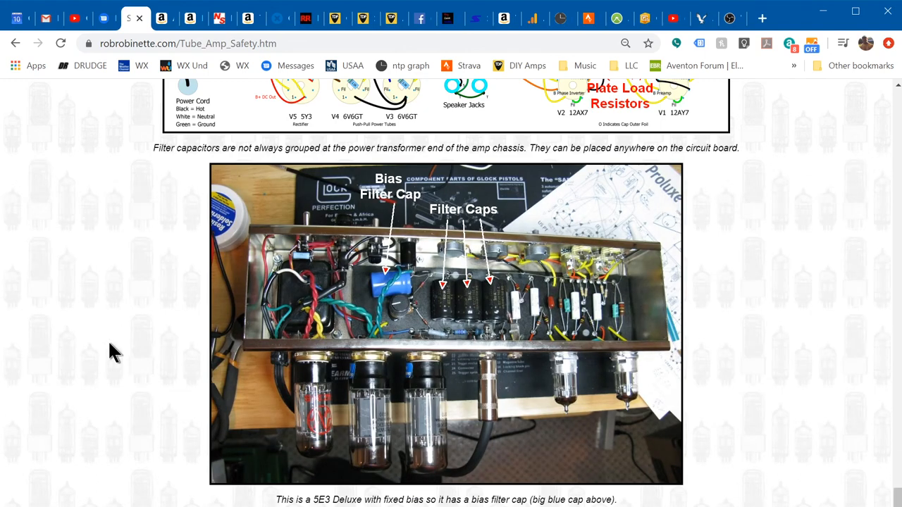
Scroll through the safety tips list, from rubber-soled shoes to inspecting the chassis
{"action": "scroll", "scroll_direction": "down", "scroll_amount": 3}
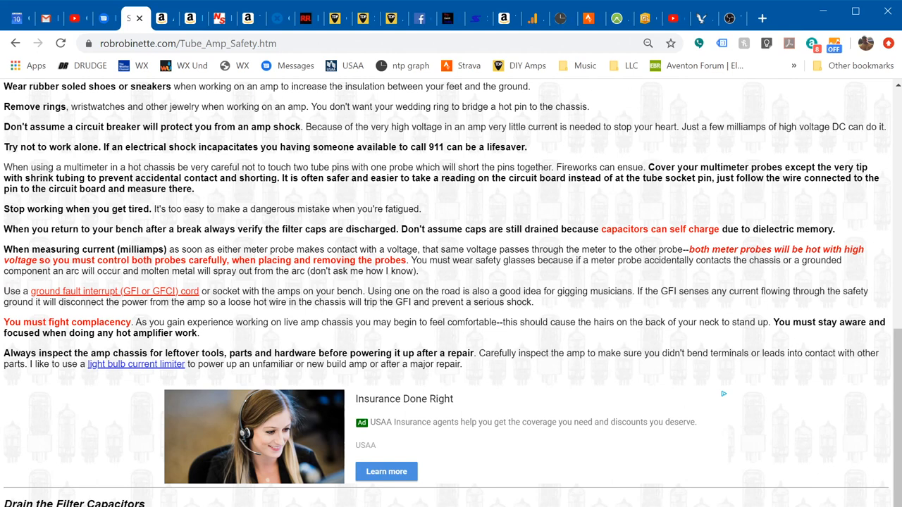
Scroll to the Drain the Filter Capacitors section showing the 5E3 Deluxe layout diagram
{"action": "scroll", "scroll_direction": "down", "scroll_amount": 3}
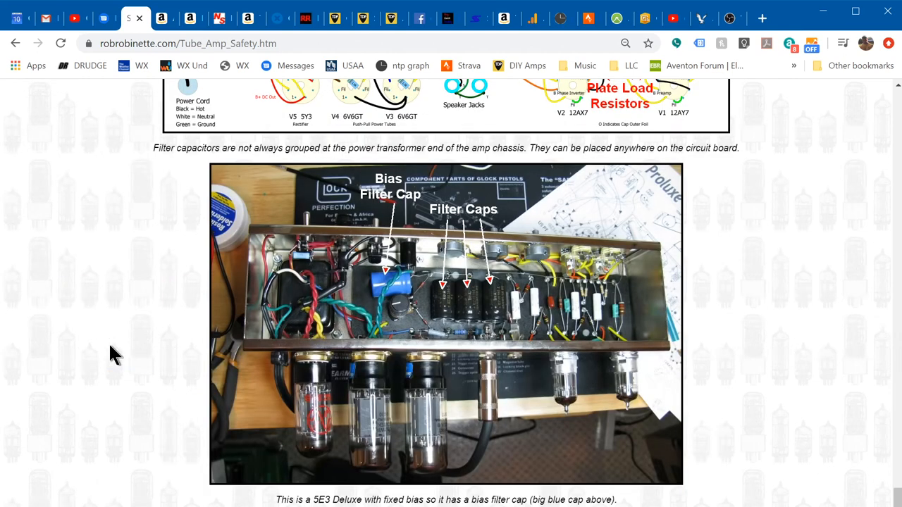
{"action": "mouse_move", "coordinate": [106, 439]}
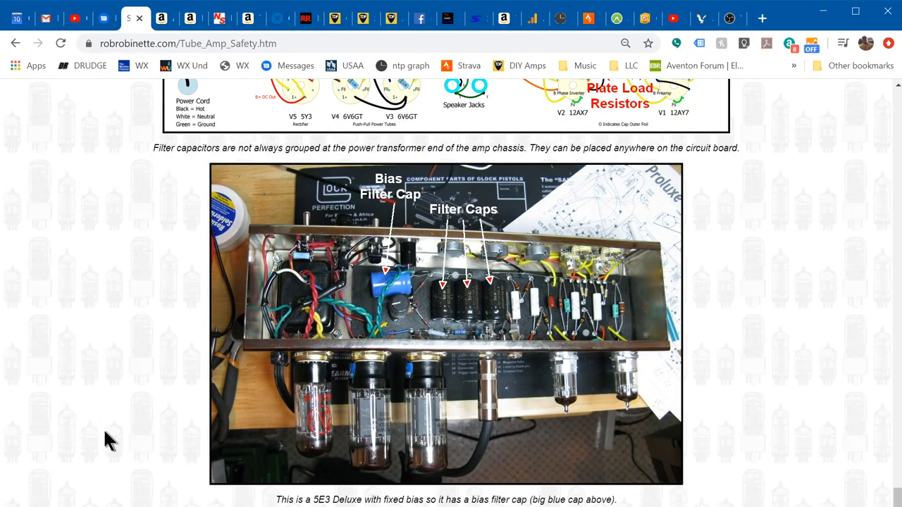
{"action": "scroll", "scroll_direction": "down", "scroll_amount": 3}
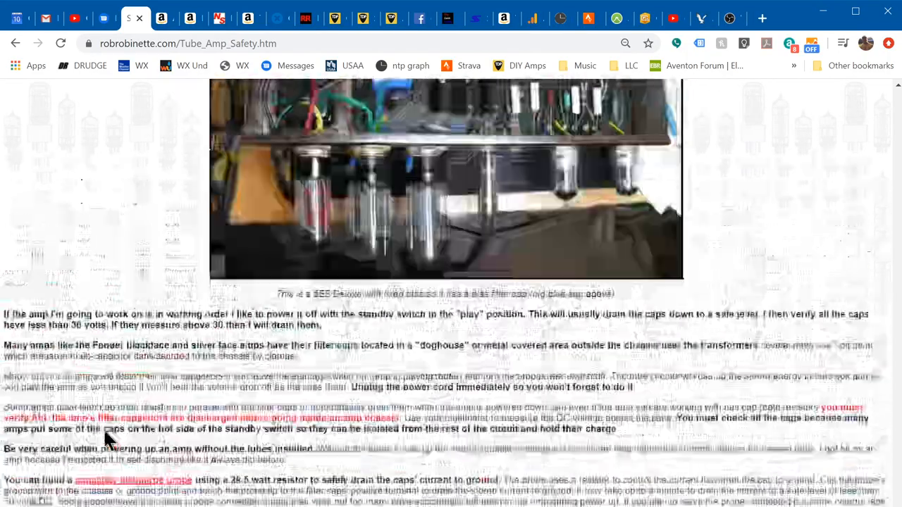
{"action": "scroll", "scroll_direction": "down", "scroll_amount": 3}
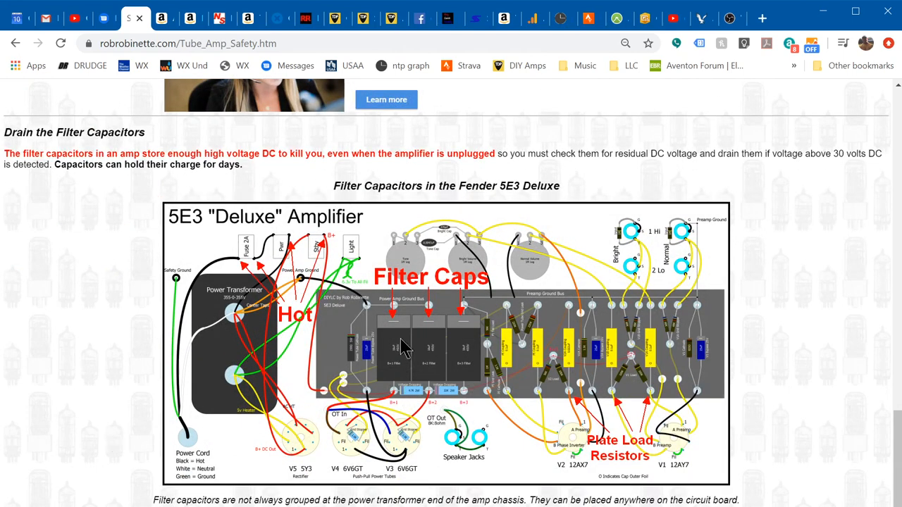
{"action": "mouse_move", "coordinate": [446, 341]}
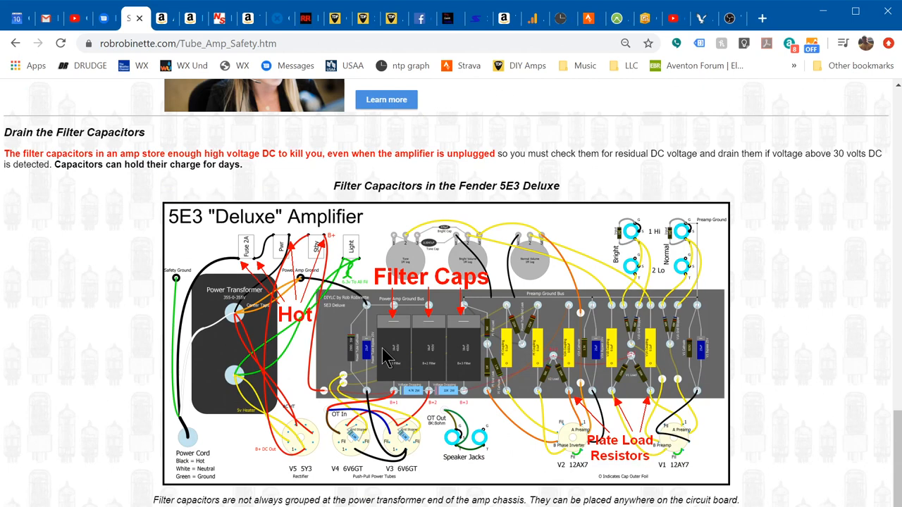
{"action": "mouse_move", "coordinate": [403, 354]}
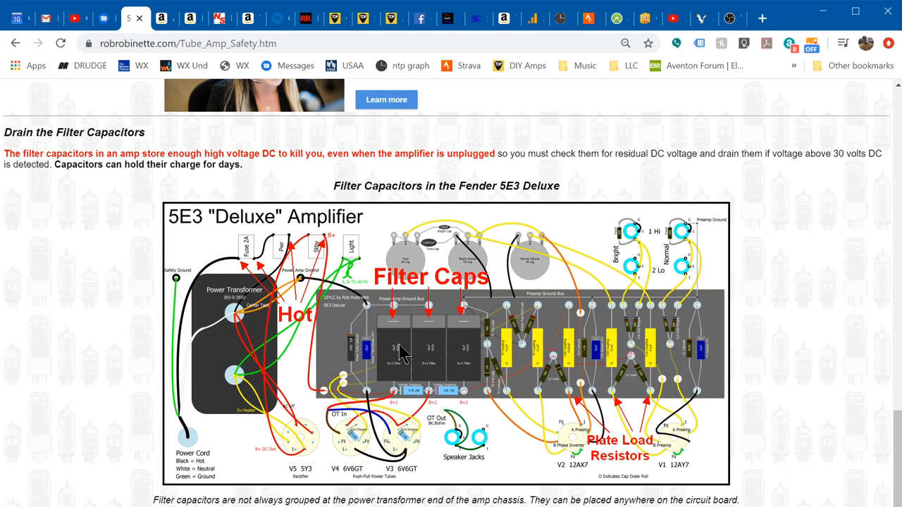
{"action": "mouse_move", "coordinate": [392, 345]}
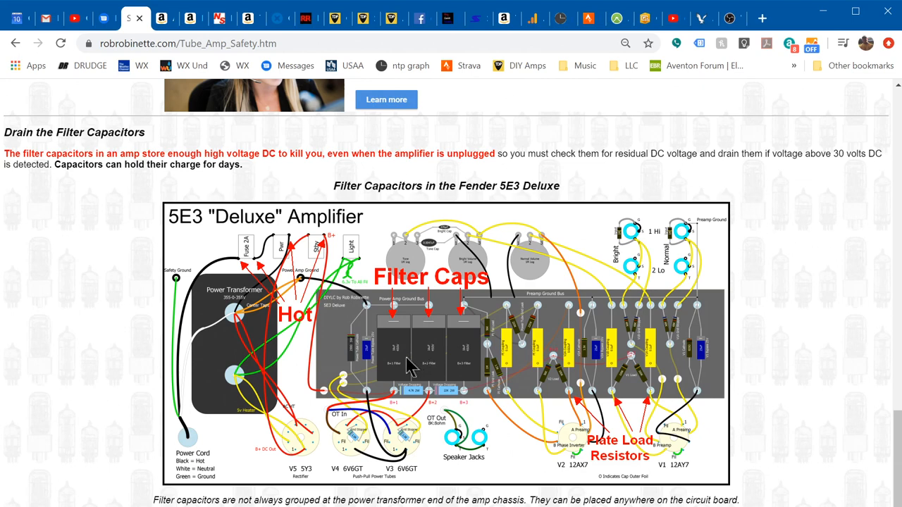
{"action": "mouse_move", "coordinate": [398, 368]}
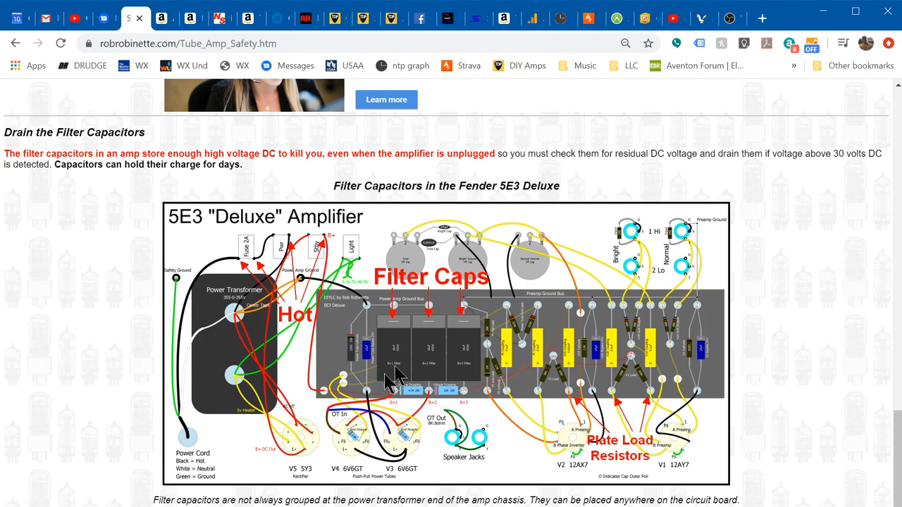
{"action": "mouse_move", "coordinate": [358, 333]}
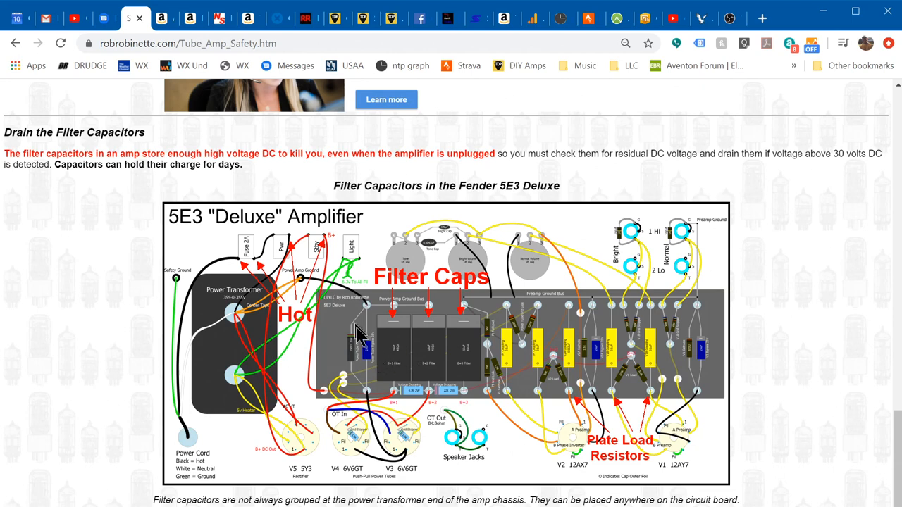
{"action": "mouse_move", "coordinate": [315, 293]}
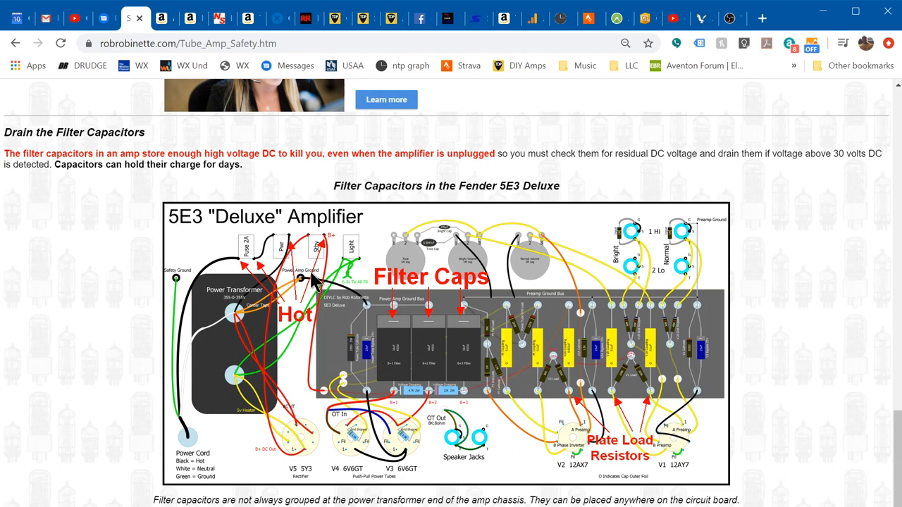
{"action": "mouse_move", "coordinate": [353, 225]}
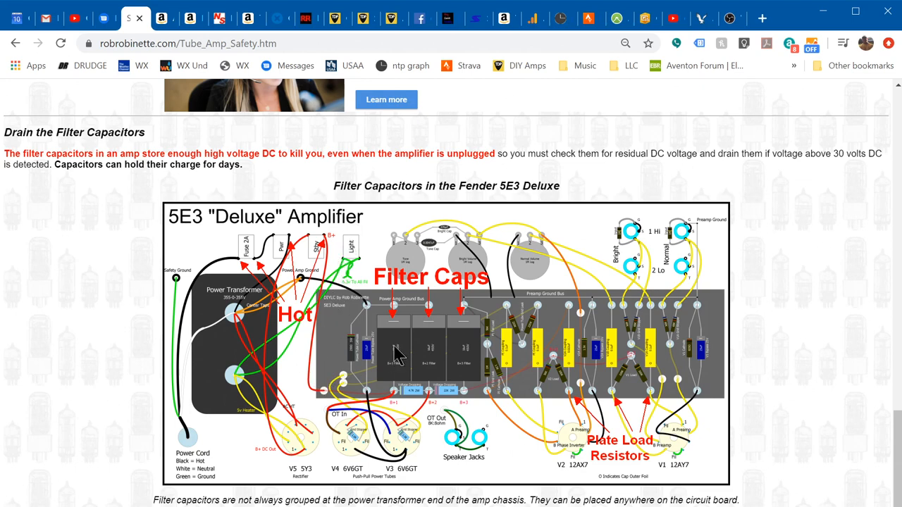
{"action": "mouse_move", "coordinate": [386, 352]}
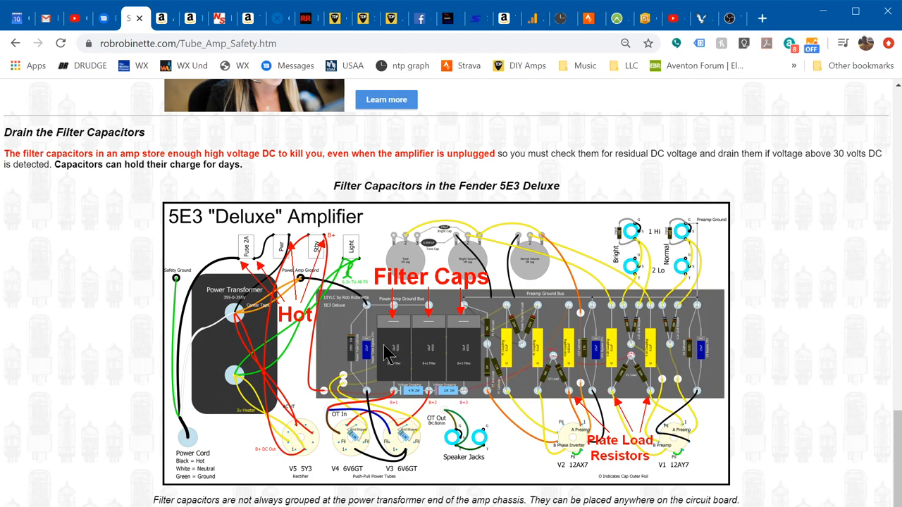
{"action": "mouse_move", "coordinate": [385, 353]}
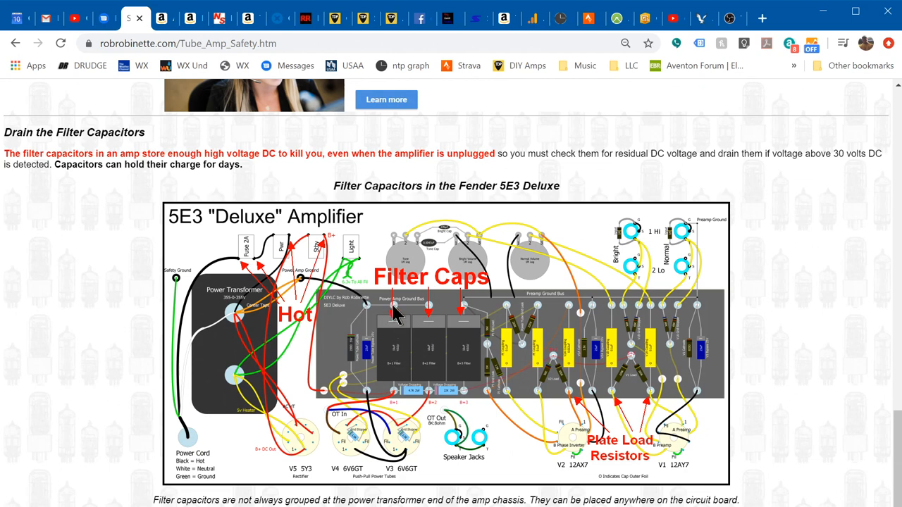
{"action": "mouse_move", "coordinate": [421, 370]}
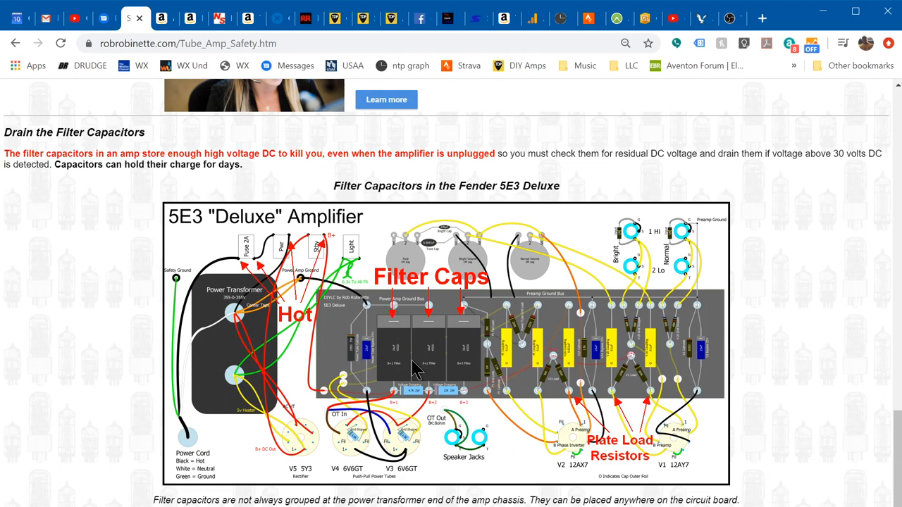
{"action": "mouse_move", "coordinate": [308, 263]}
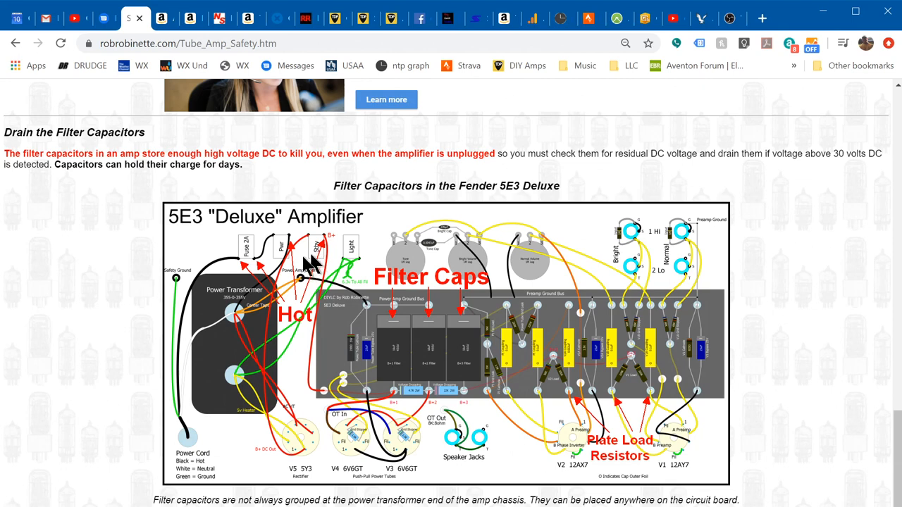
{"action": "mouse_move", "coordinate": [317, 264]}
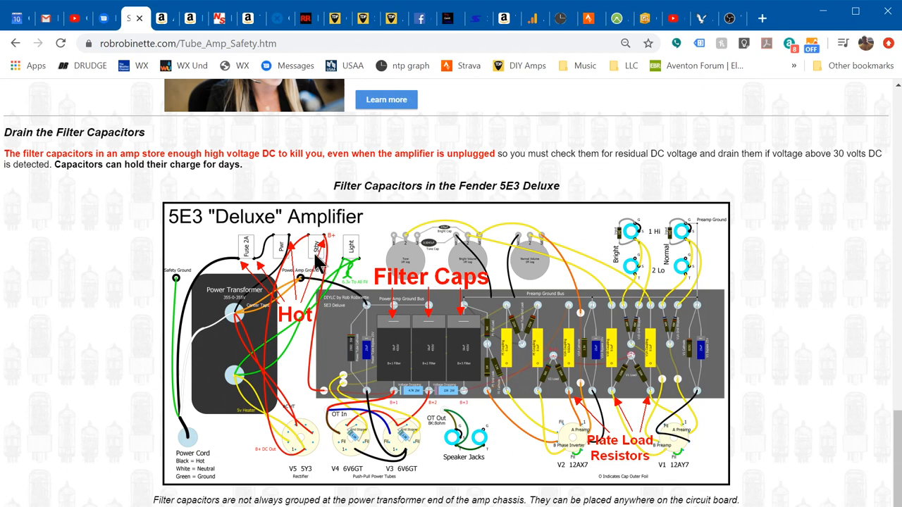
{"action": "mouse_move", "coordinate": [337, 327]}
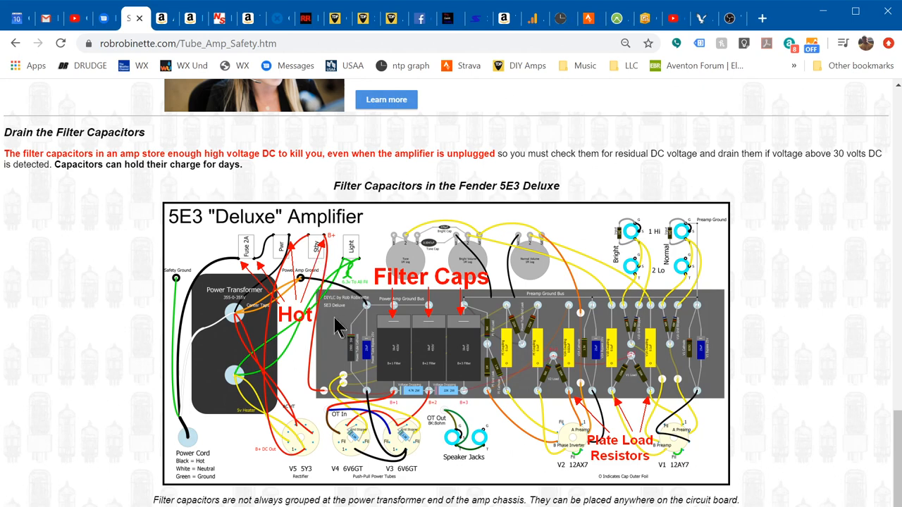
{"action": "mouse_move", "coordinate": [439, 362]}
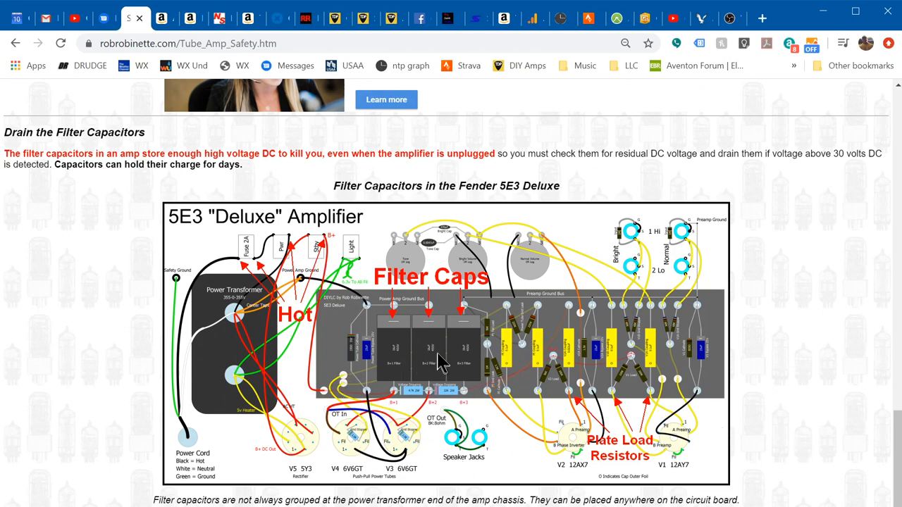
{"action": "mouse_move", "coordinate": [444, 370]}
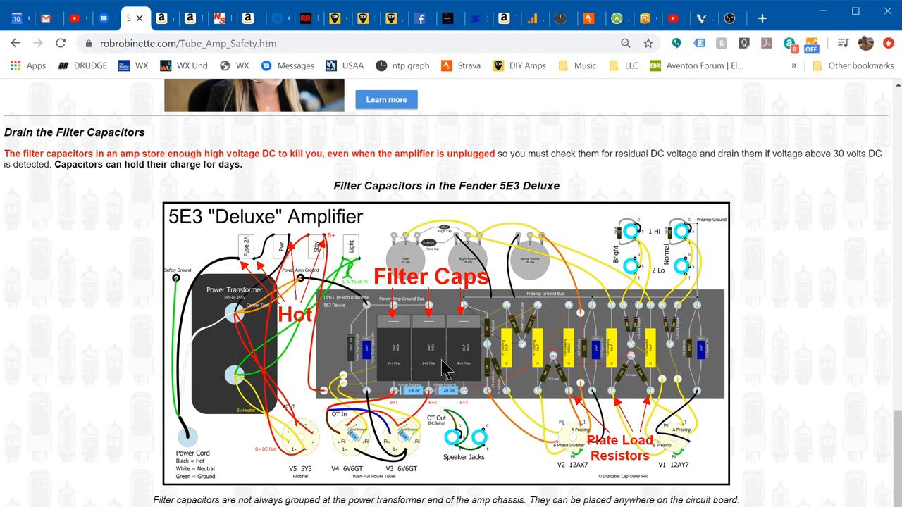
{"action": "mouse_move", "coordinate": [425, 380]}
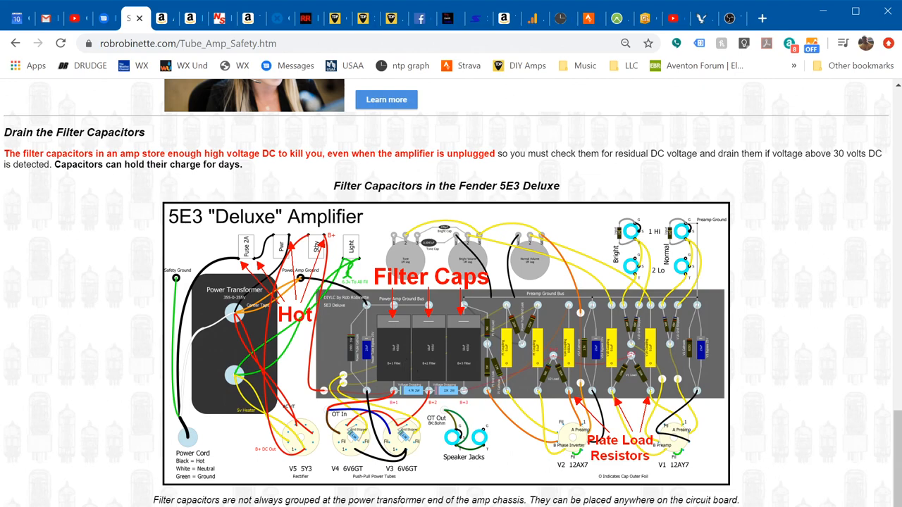
View the 5E3 chassis photo, then scroll back up to the full layout diagram
{"action": "scroll", "scroll_direction": "down", "scroll_amount": 3}
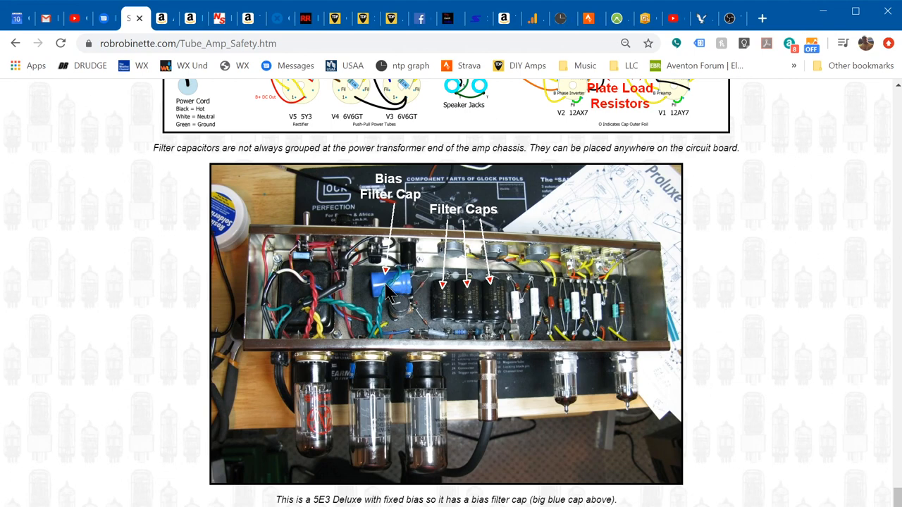
{"action": "mouse_move", "coordinate": [399, 296]}
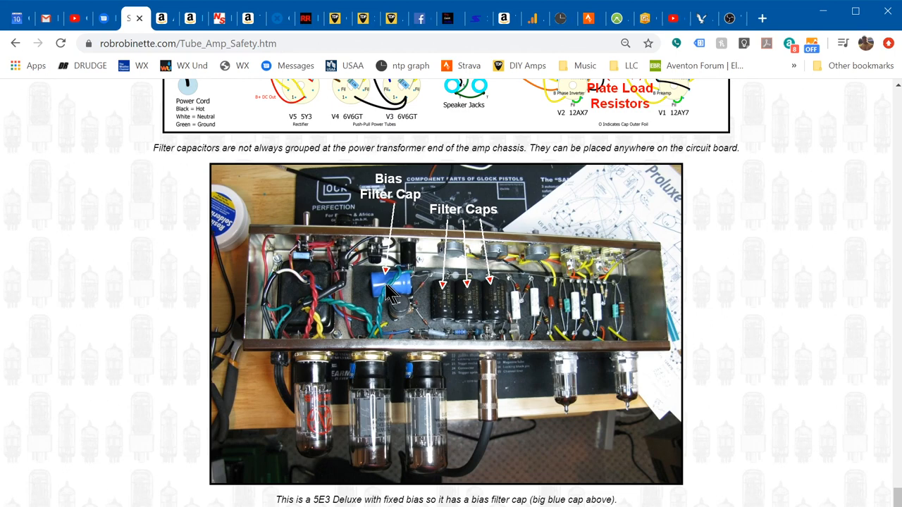
{"action": "mouse_move", "coordinate": [399, 292]}
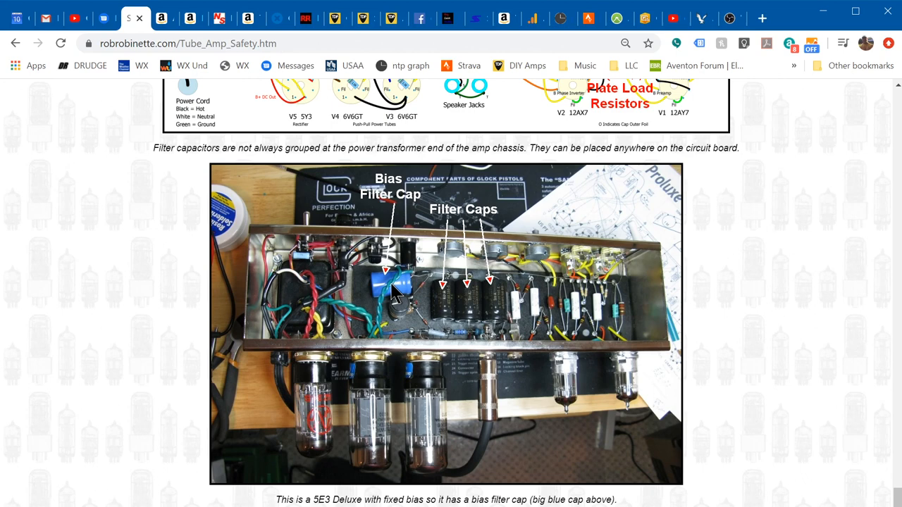
{"action": "mouse_move", "coordinate": [405, 295]}
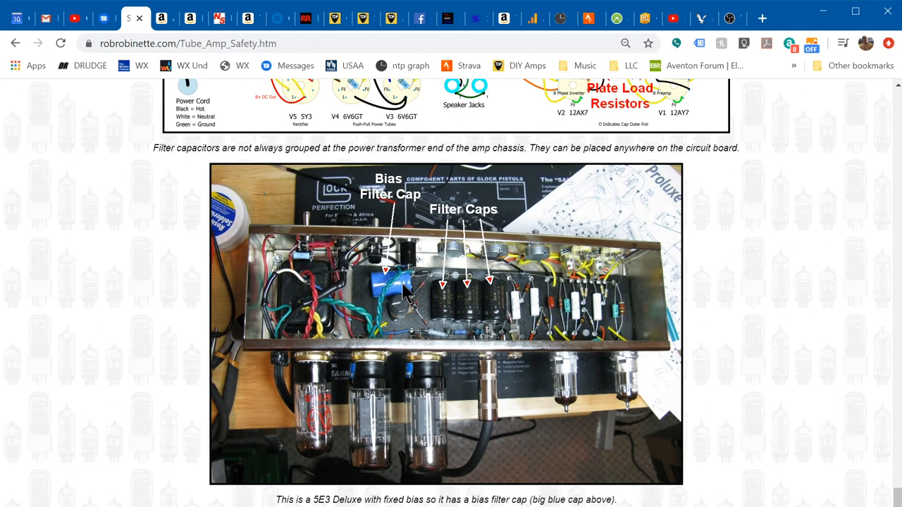
{"action": "scroll", "scroll_direction": "down", "scroll_amount": 3}
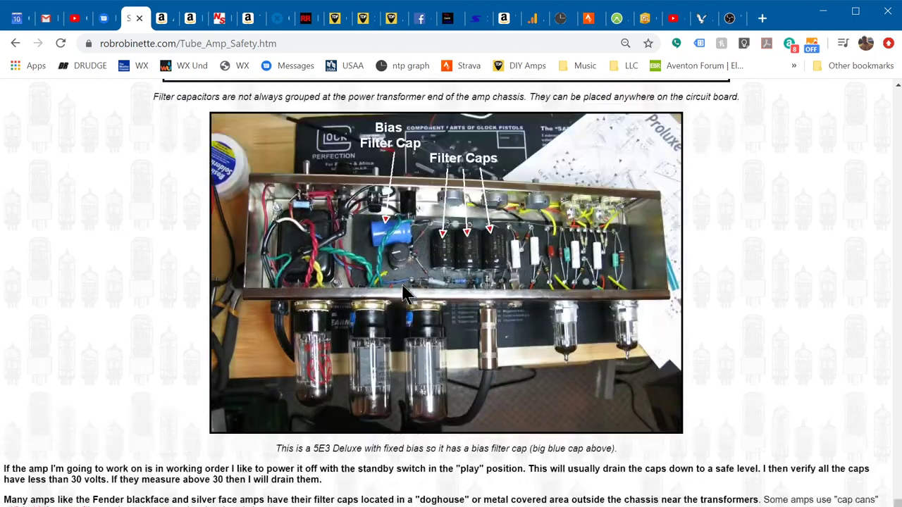
{"action": "scroll", "scroll_direction": "up", "scroll_amount": 3}
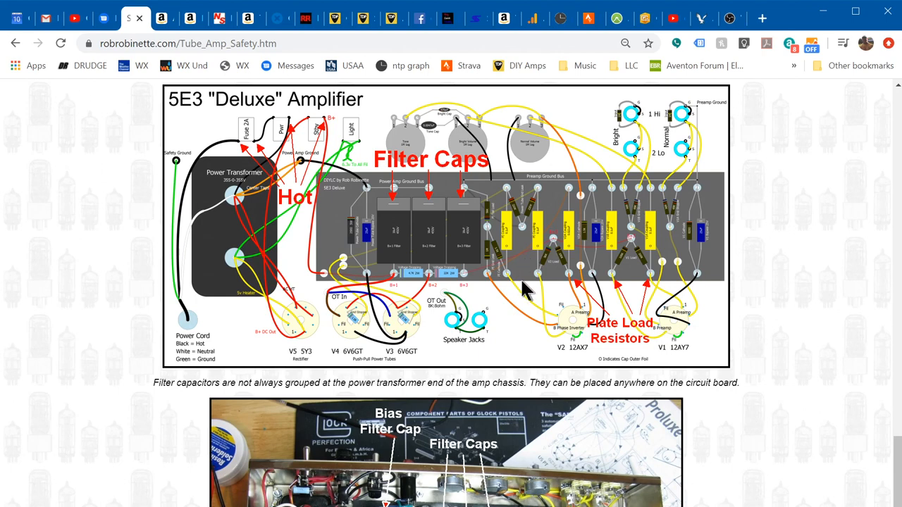
{"action": "mouse_move", "coordinate": [282, 27]}
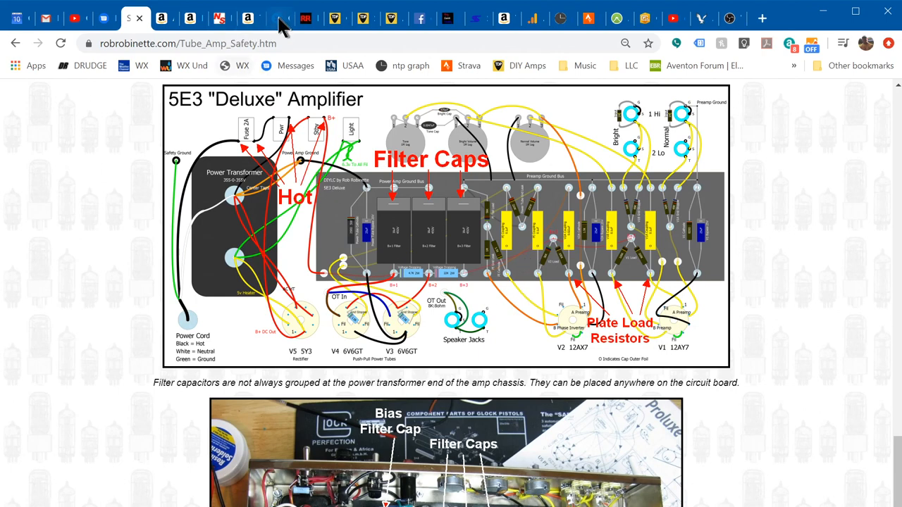
Switch to iFixit's Constructing a Capacitor Discharge Tool guide tab
{"action": "left_click", "coordinate": [271, 18]}
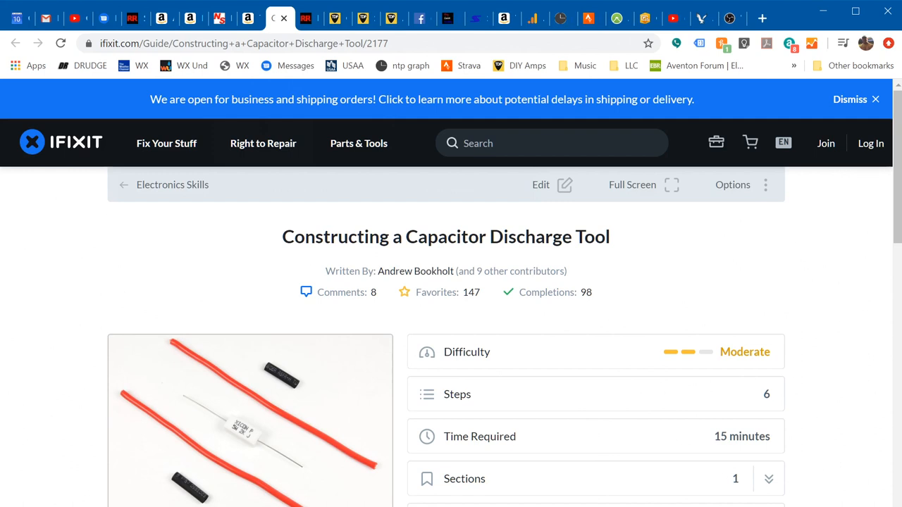
{"action": "mouse_move", "coordinate": [247, 451]}
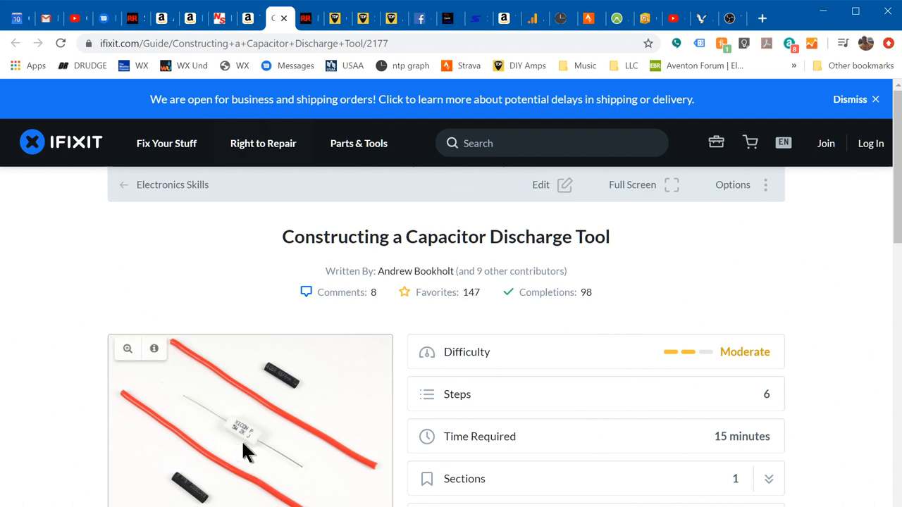
{"action": "mouse_move", "coordinate": [257, 454]}
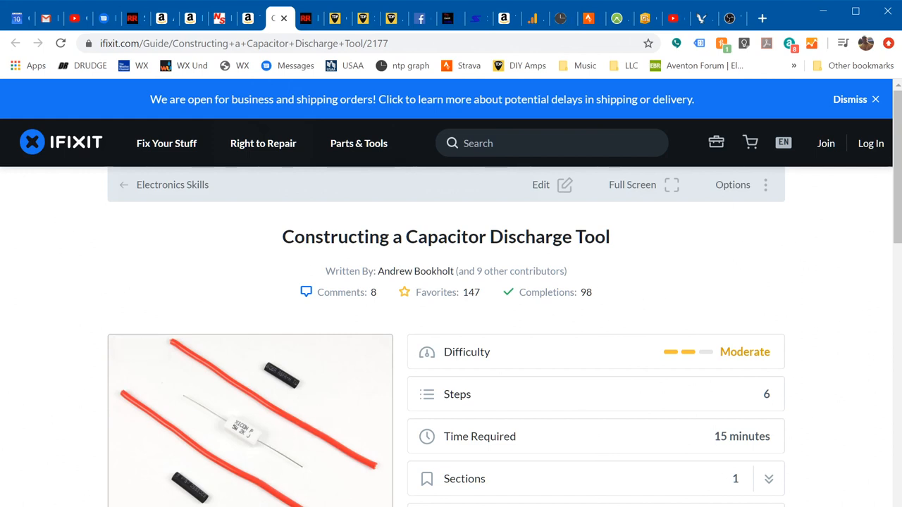
{"action": "mouse_move", "coordinate": [217, 430]}
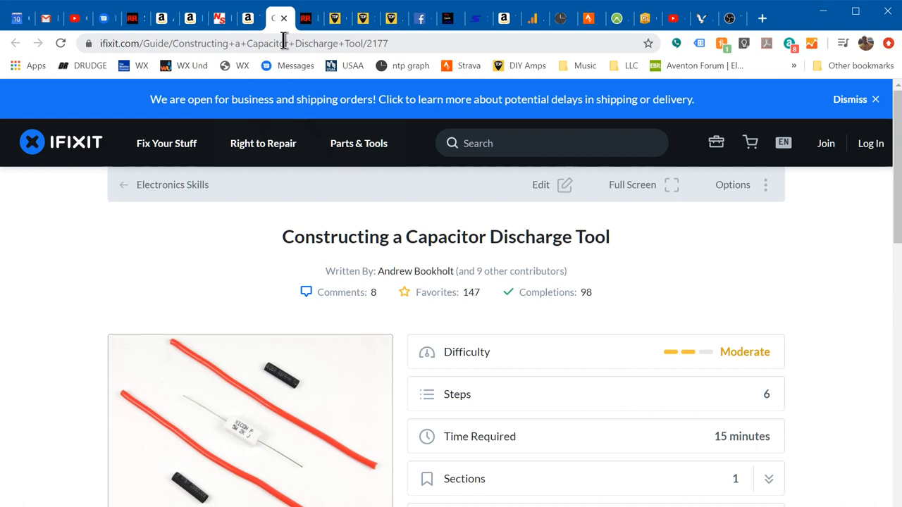
{"action": "mouse_move", "coordinate": [263, 143]}
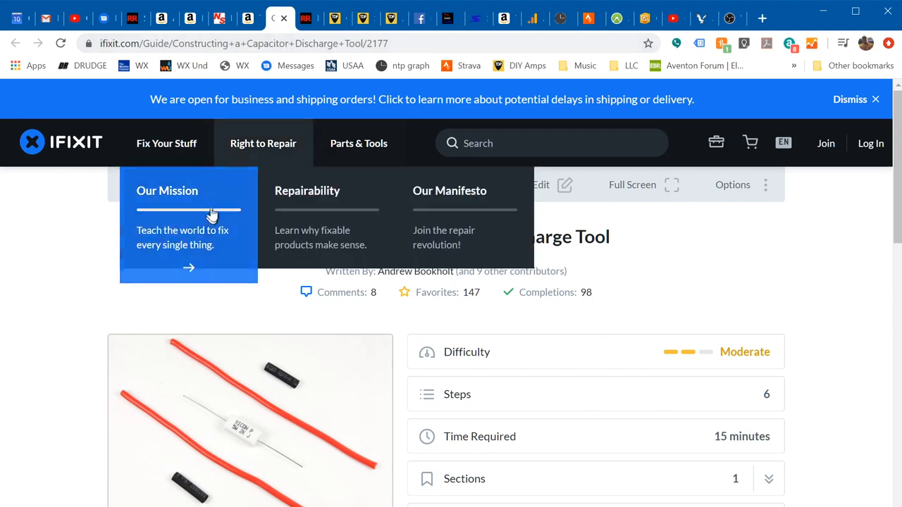
{"action": "mouse_move", "coordinate": [233, 269]}
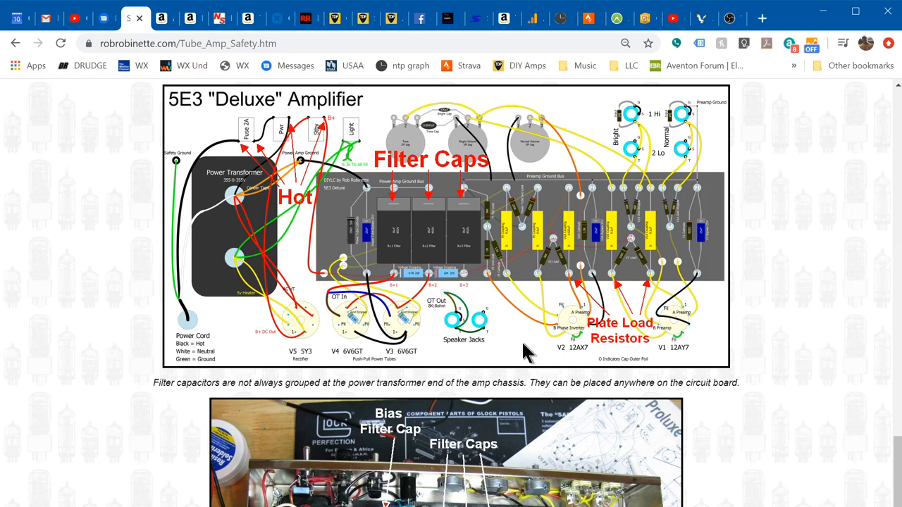
{"action": "mouse_move", "coordinate": [645, 282]}
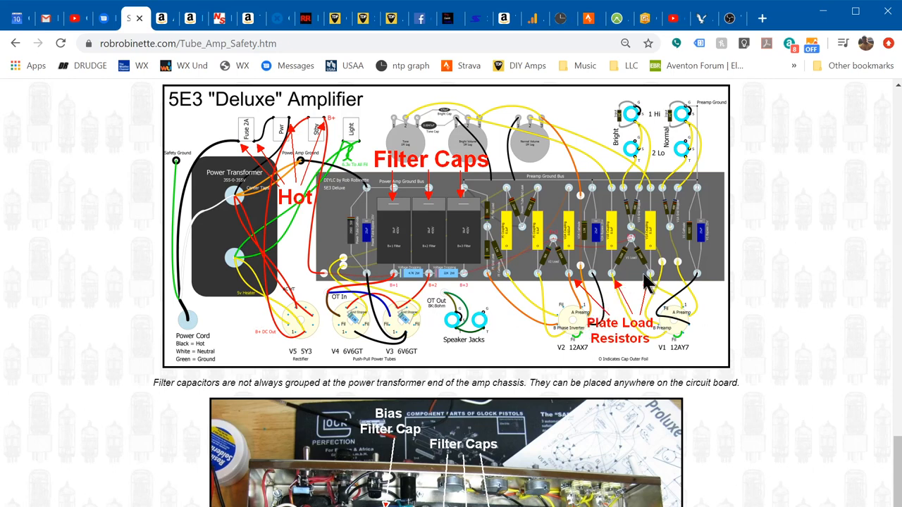
{"action": "mouse_move", "coordinate": [635, 271]}
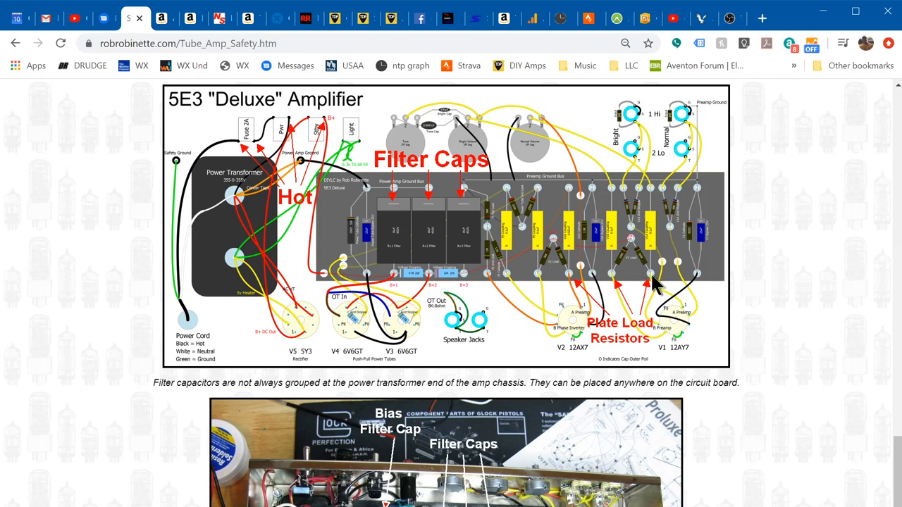
{"action": "mouse_move", "coordinate": [641, 257]}
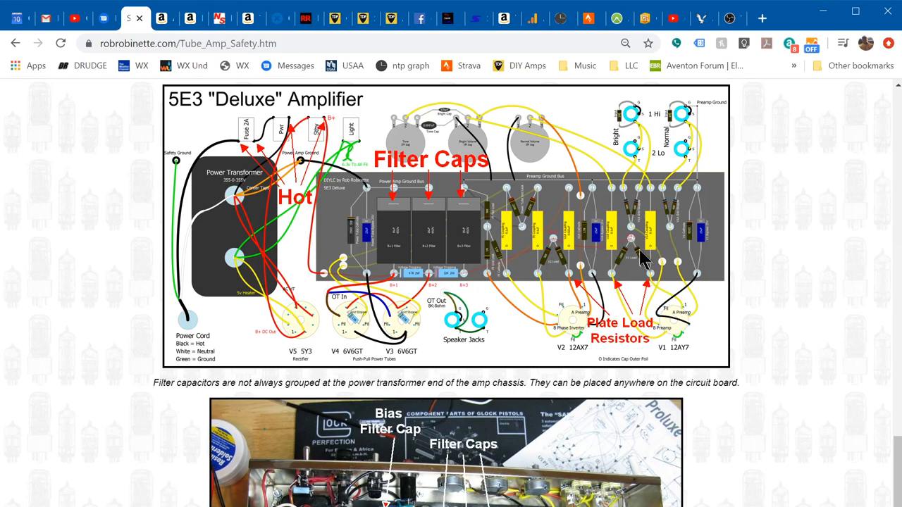
{"action": "mouse_move", "coordinate": [551, 268]}
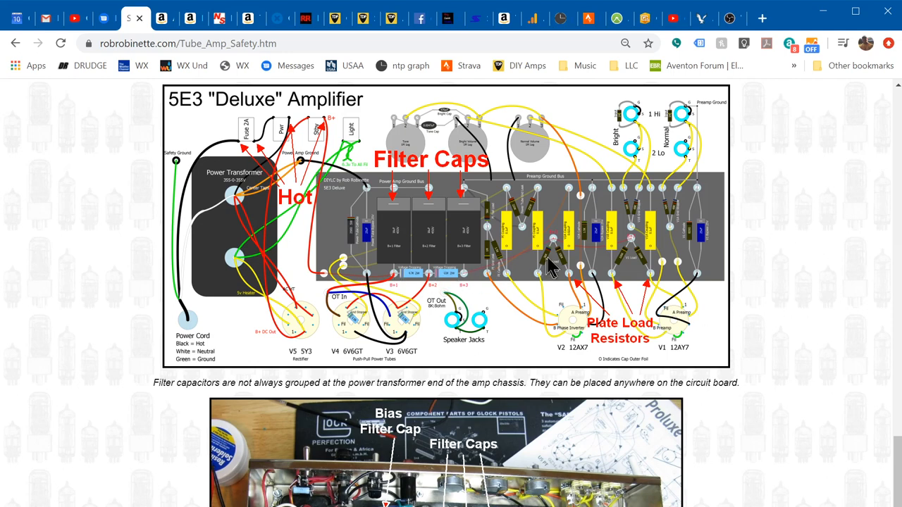
{"action": "mouse_move", "coordinate": [601, 248]}
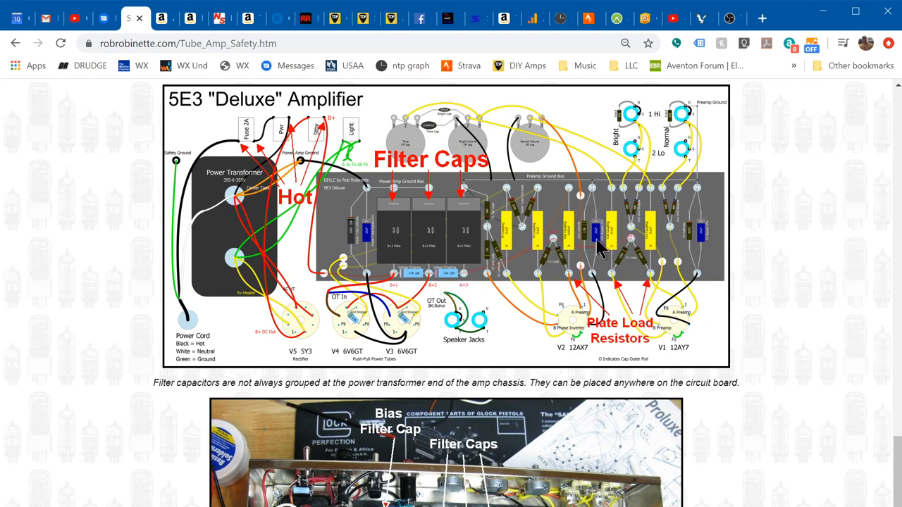
{"action": "mouse_move", "coordinate": [649, 282]}
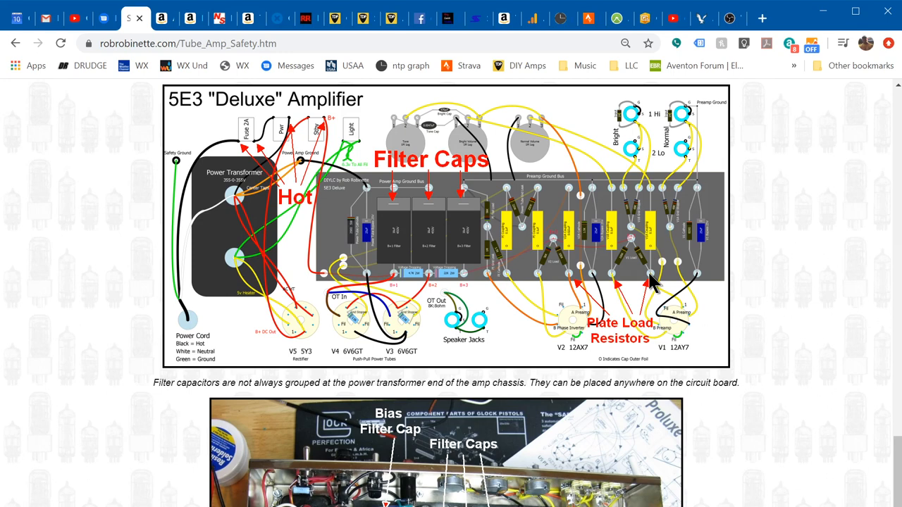
{"action": "mouse_move", "coordinate": [638, 298]}
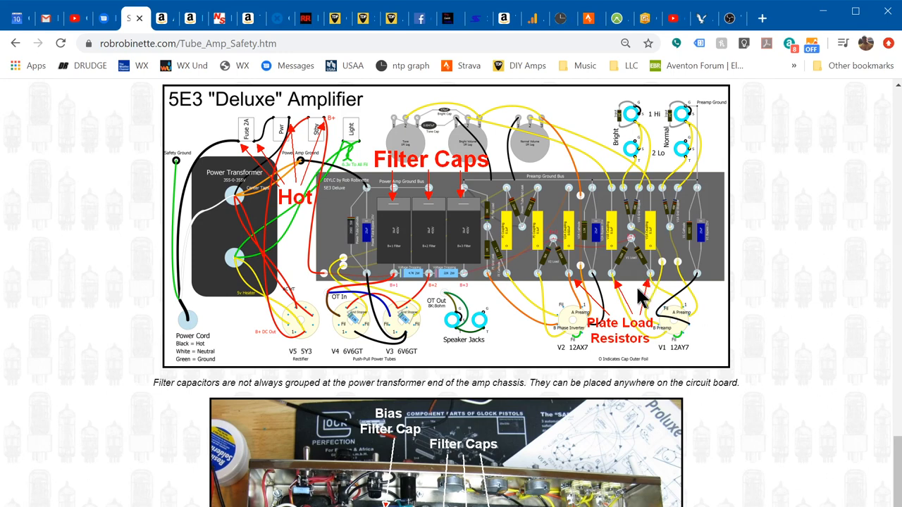
{"action": "mouse_move", "coordinate": [617, 236]}
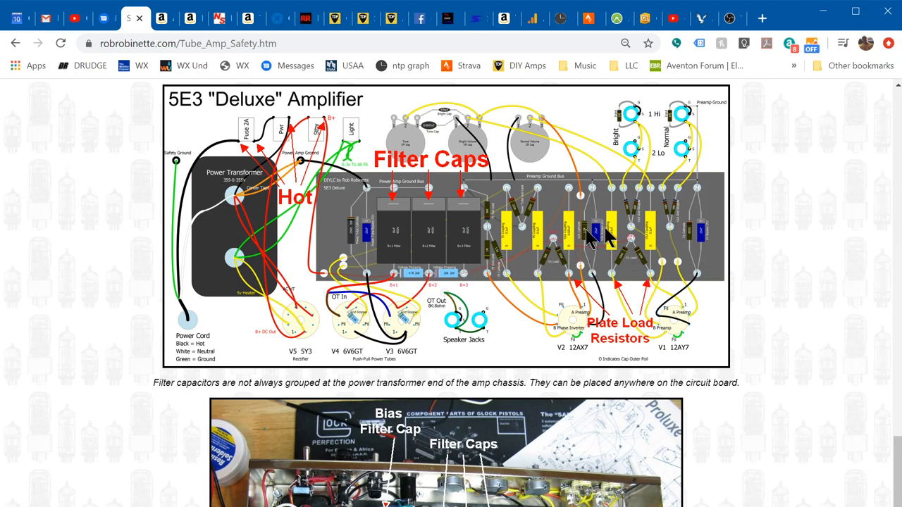
{"action": "mouse_move", "coordinate": [645, 268]}
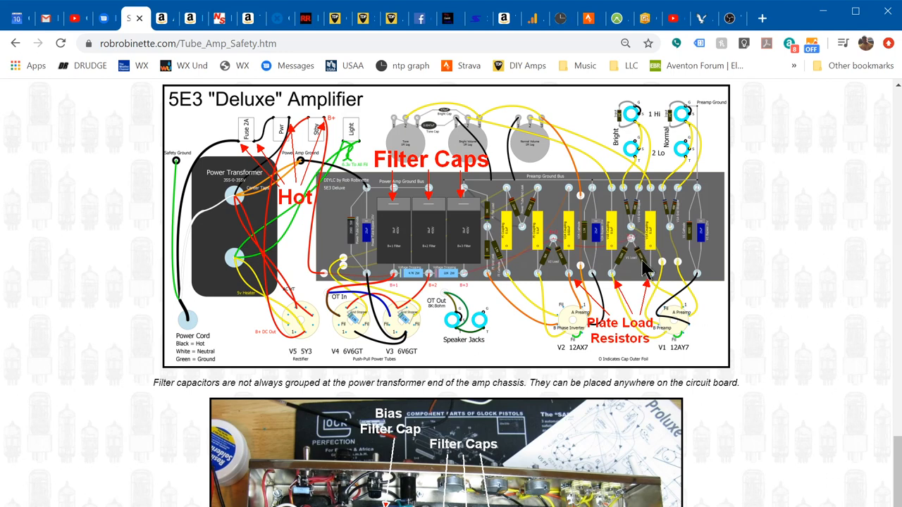
{"action": "mouse_move", "coordinate": [635, 317]}
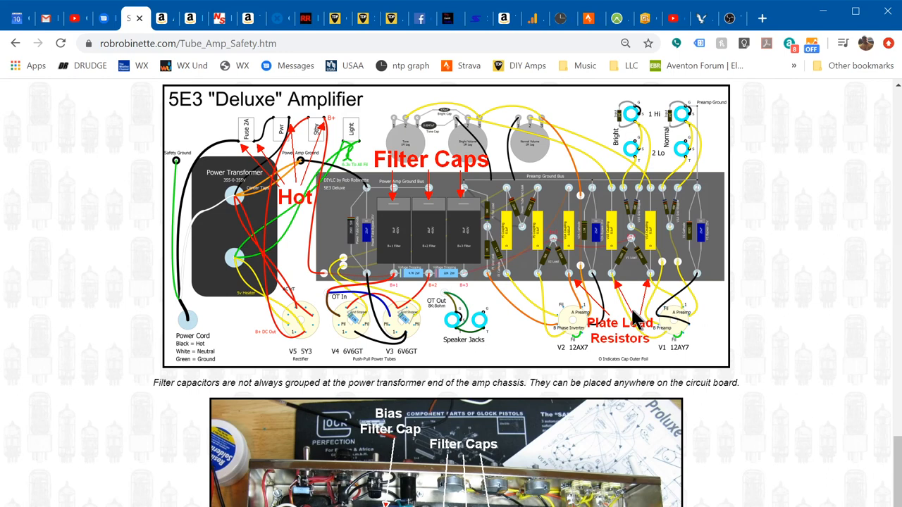
{"action": "mouse_move", "coordinate": [640, 293]}
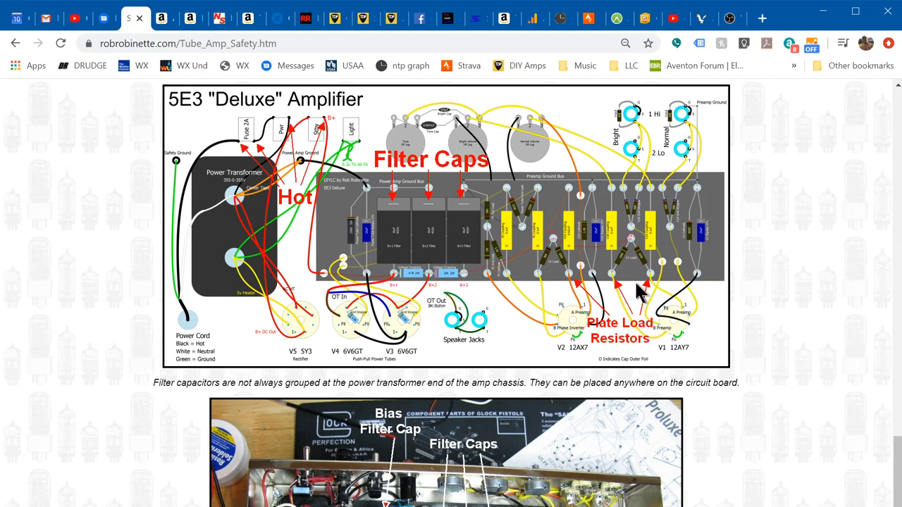
{"action": "mouse_move", "coordinate": [393, 236]}
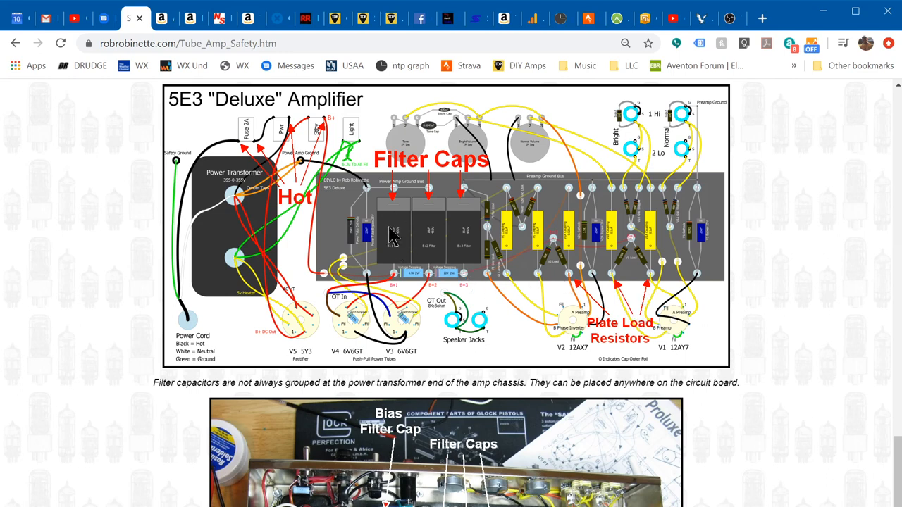
{"action": "mouse_move", "coordinate": [324, 145]}
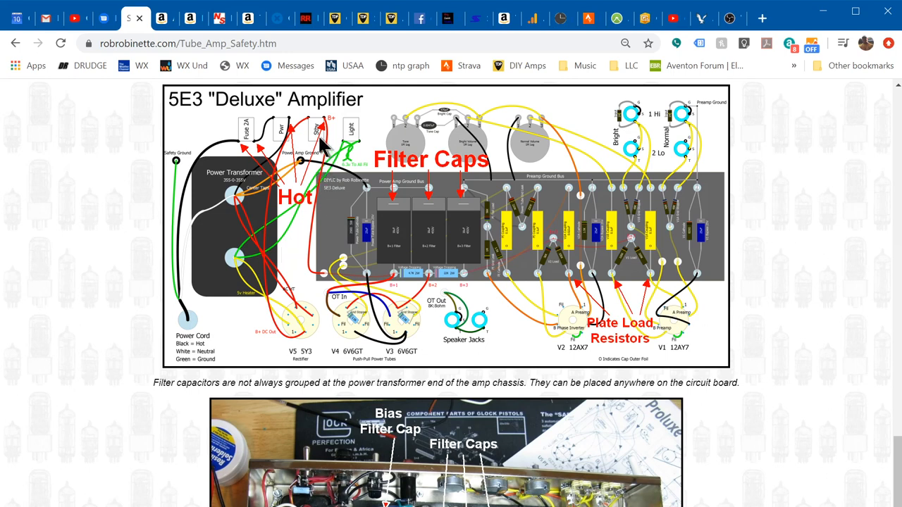
{"action": "mouse_move", "coordinate": [347, 187]}
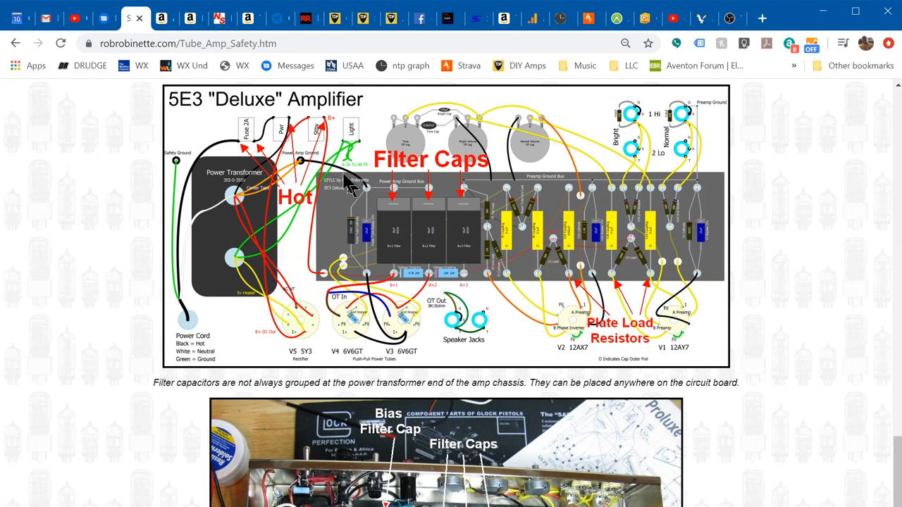
{"action": "mouse_move", "coordinate": [490, 257]}
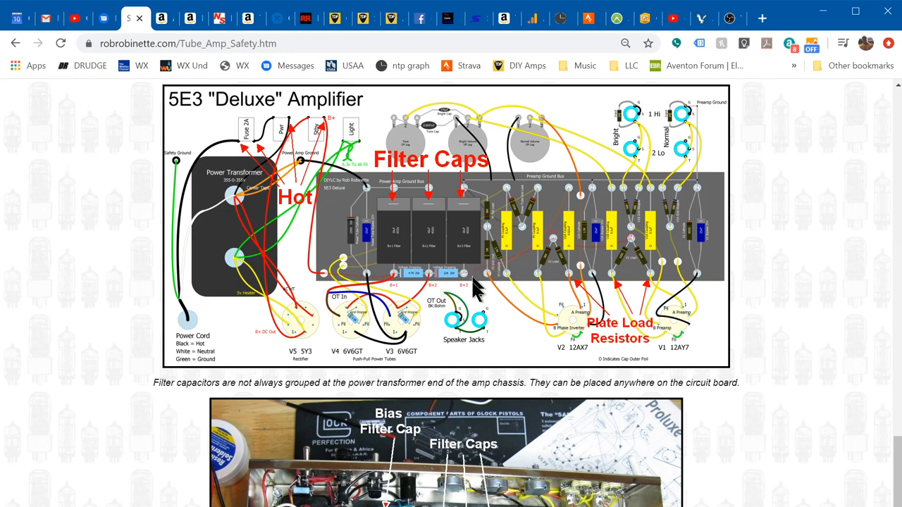
{"action": "mouse_move", "coordinate": [413, 265]}
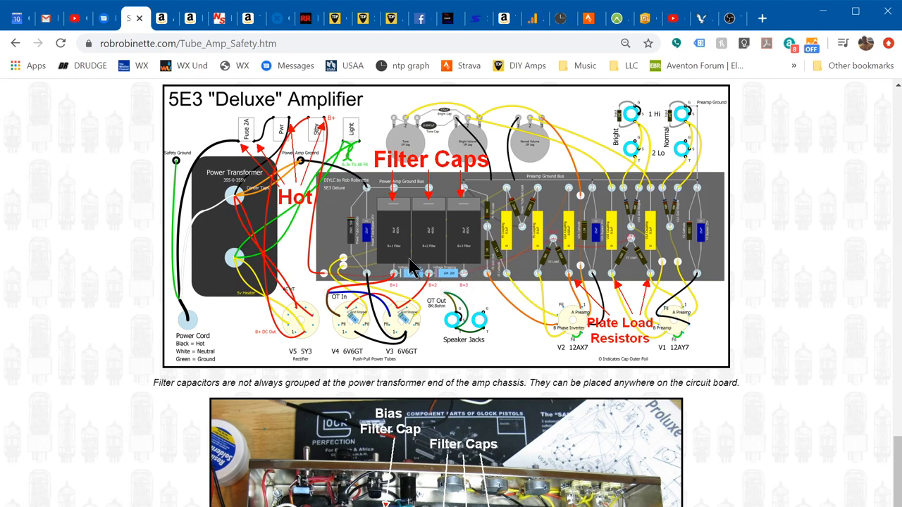
{"action": "mouse_move", "coordinate": [412, 241]}
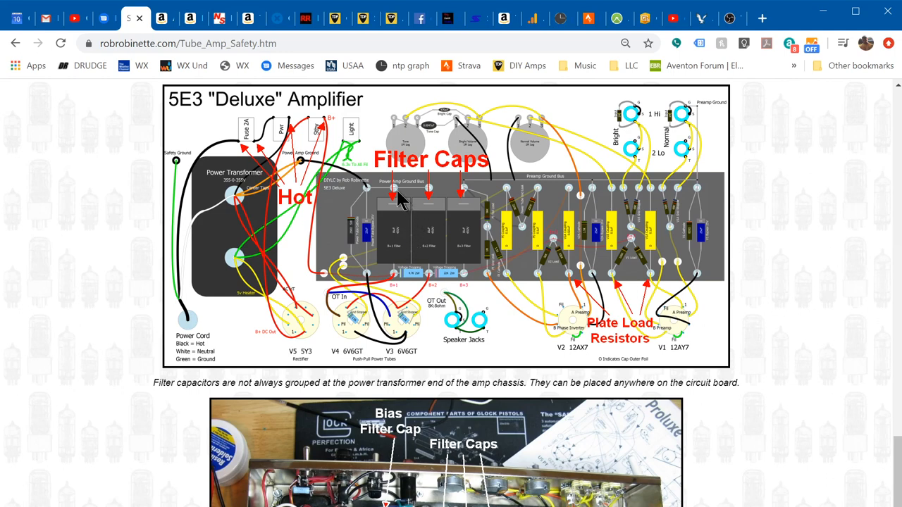
{"action": "mouse_move", "coordinate": [404, 261]}
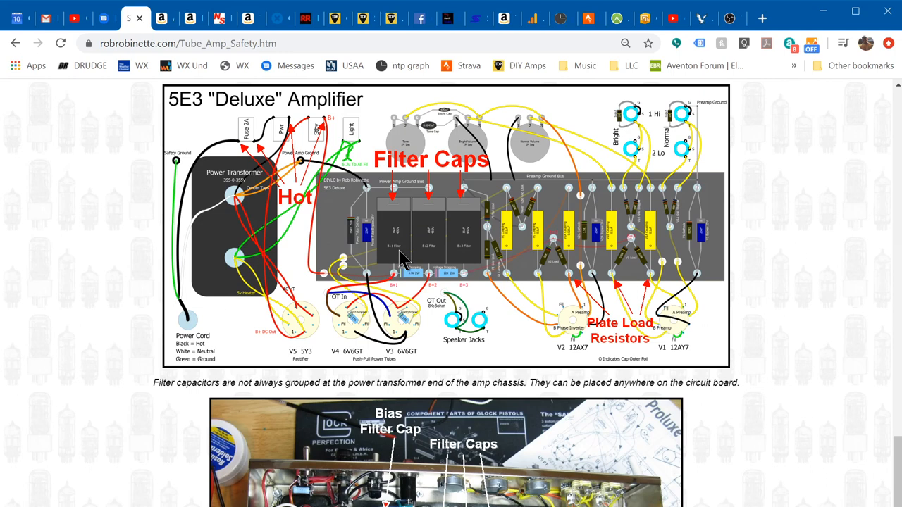
{"action": "mouse_move", "coordinate": [404, 207]}
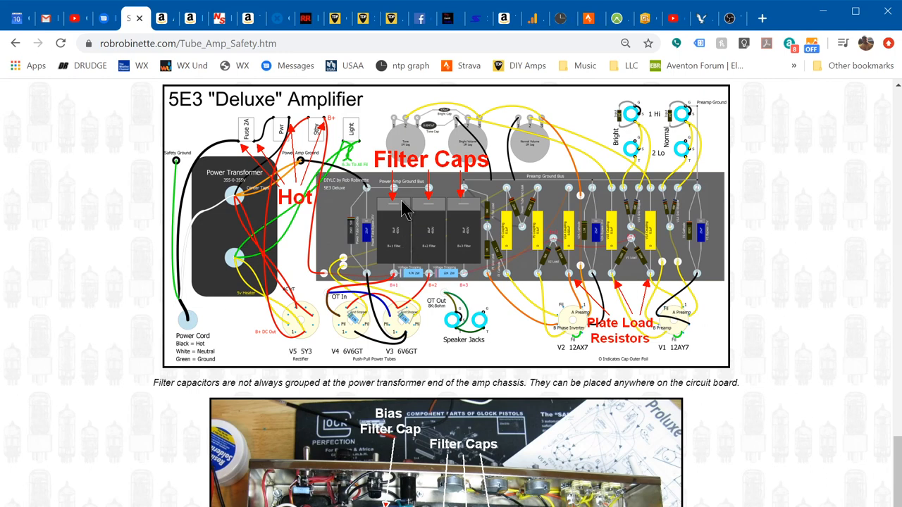
{"action": "mouse_move", "coordinate": [406, 220]}
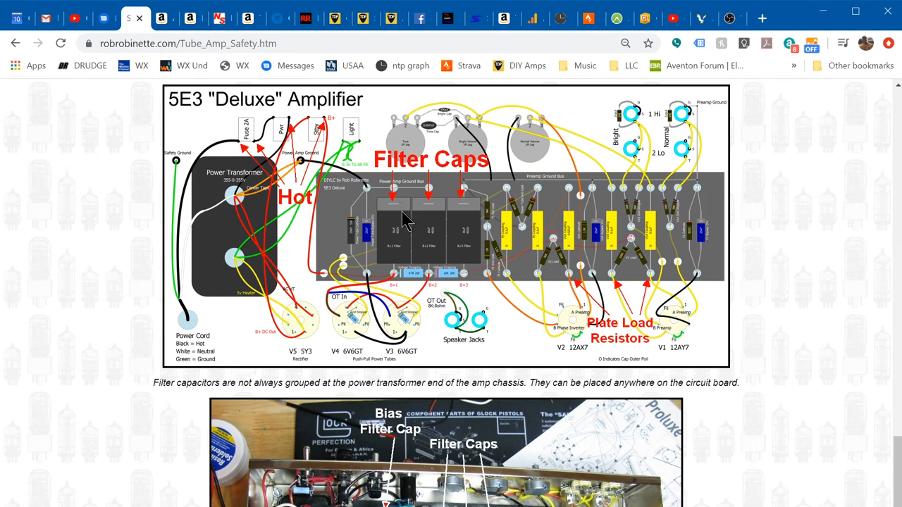
{"action": "mouse_move", "coordinate": [444, 232]}
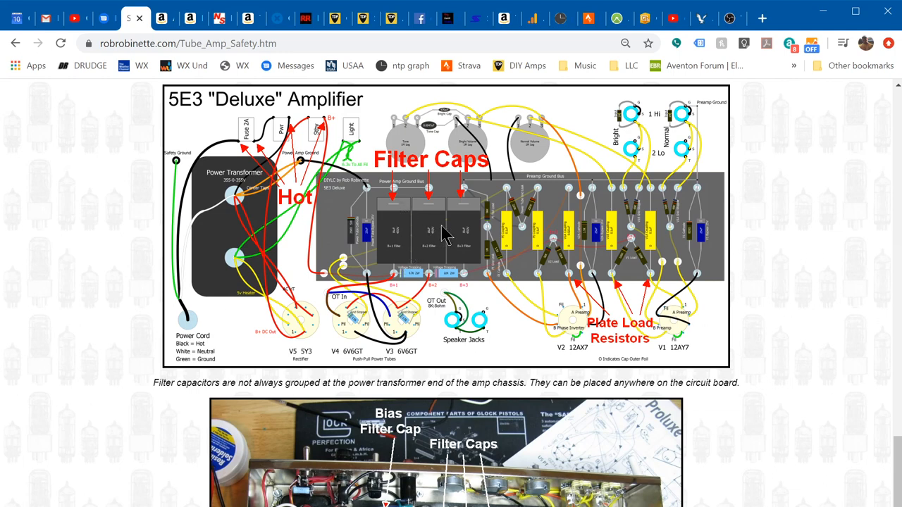
{"action": "mouse_move", "coordinate": [460, 247]}
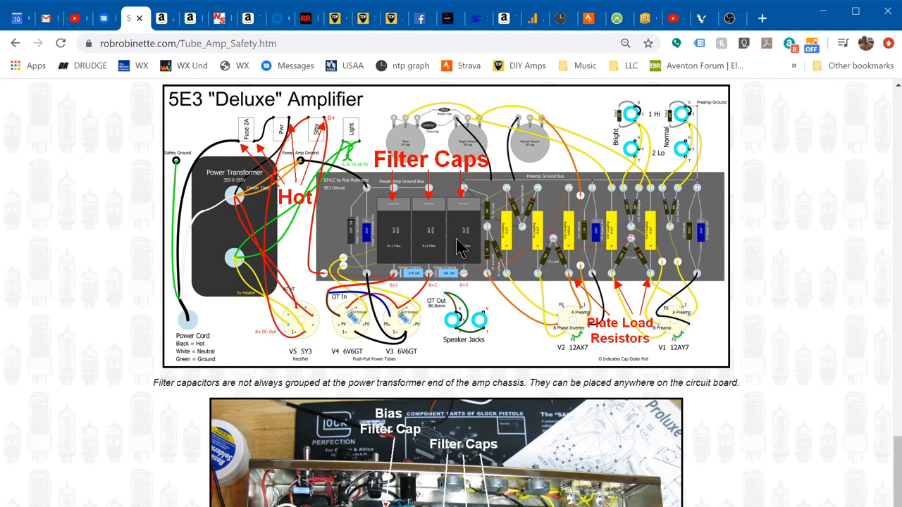
{"action": "mouse_move", "coordinate": [456, 243]}
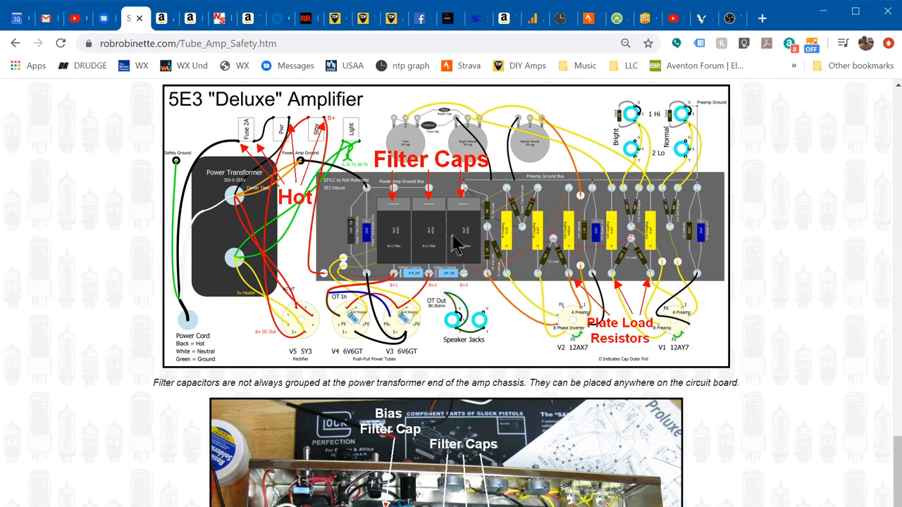
{"action": "mouse_move", "coordinate": [439, 250]}
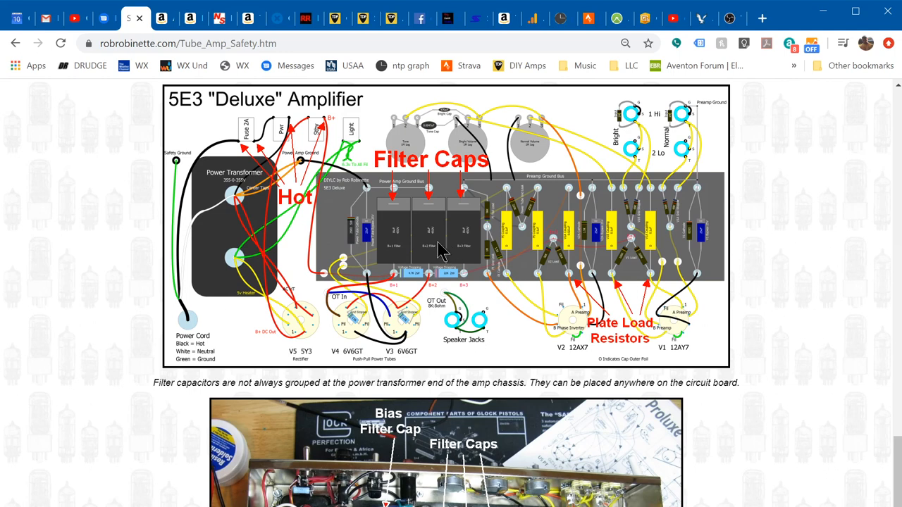
{"action": "mouse_move", "coordinate": [443, 249]}
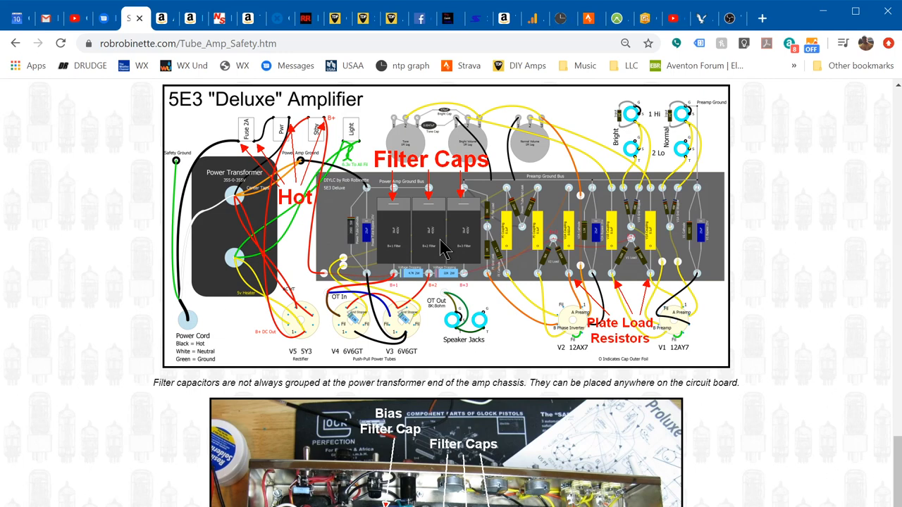
{"action": "scroll", "scroll_direction": "down", "scroll_amount": 3}
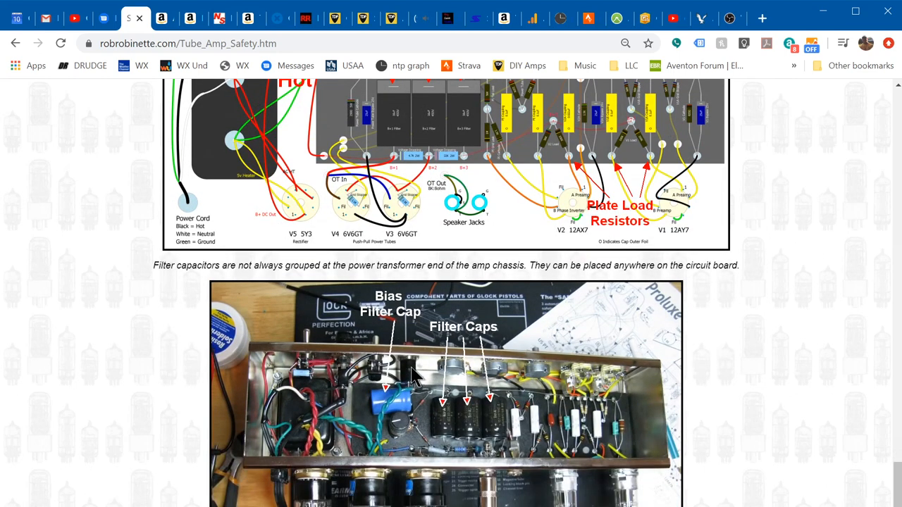
{"action": "mouse_move", "coordinate": [320, 365]}
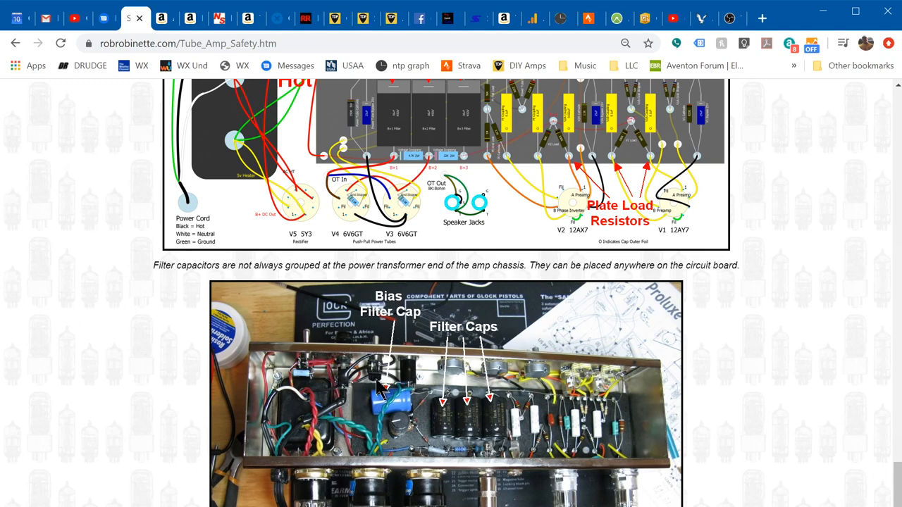
{"action": "mouse_move", "coordinate": [500, 409]}
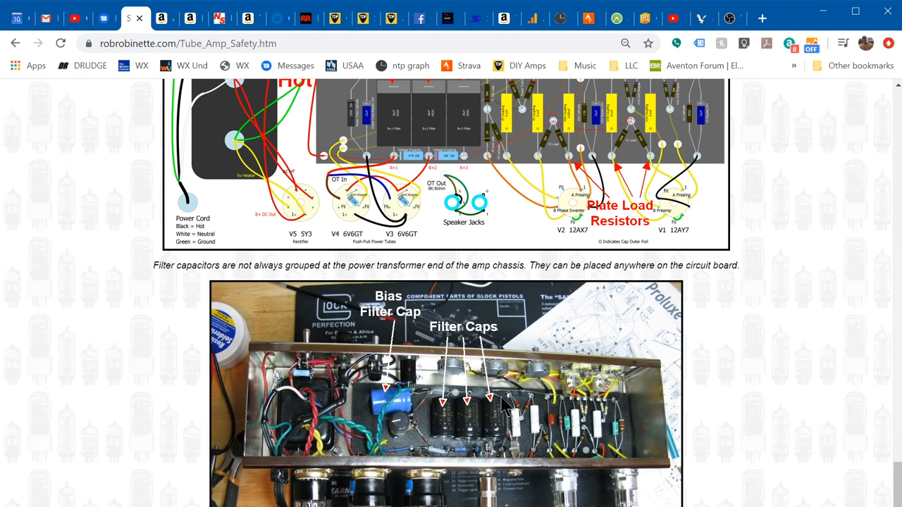
{"action": "mouse_move", "coordinate": [377, 405]}
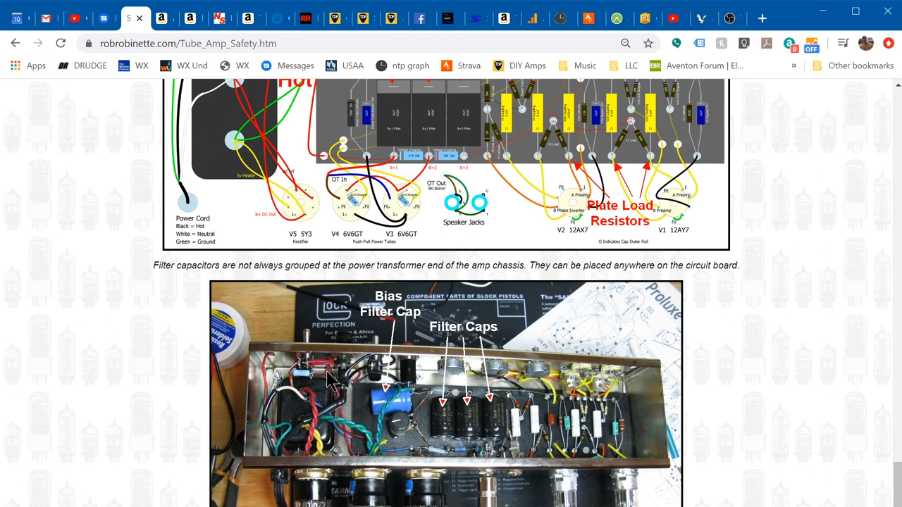
{"action": "mouse_move", "coordinate": [386, 382]}
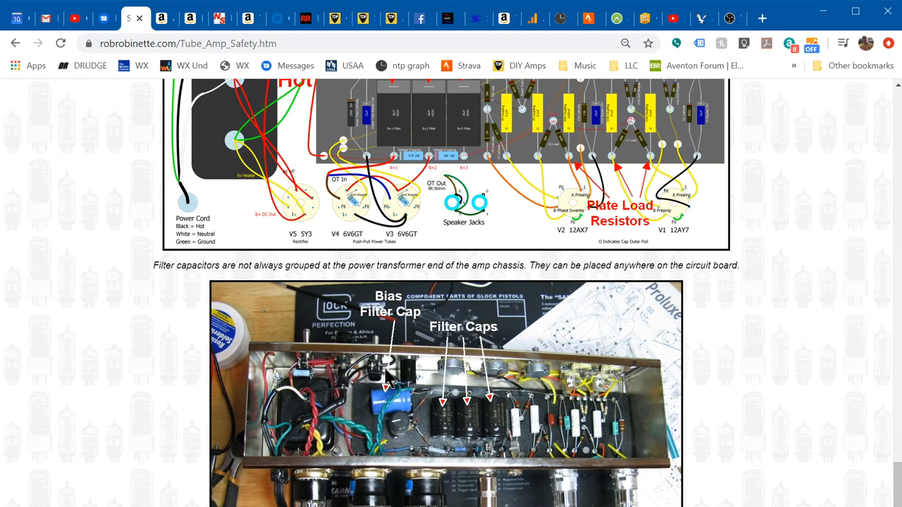
{"action": "mouse_move", "coordinate": [363, 373]}
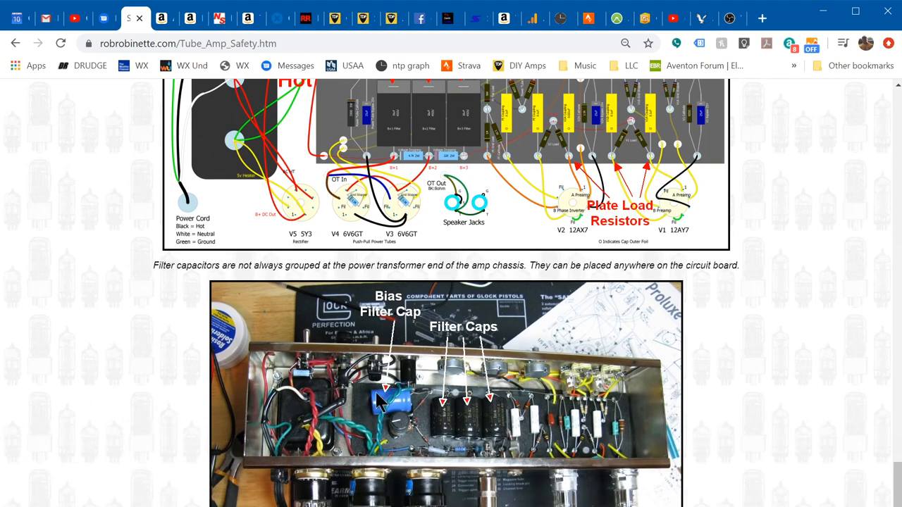
{"action": "scroll", "scroll_direction": "down", "scroll_amount": 3}
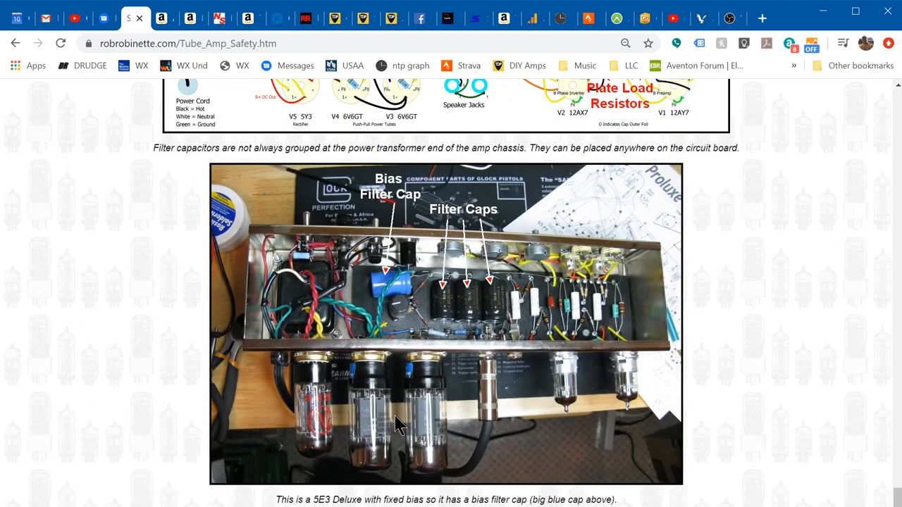
{"action": "scroll", "scroll_direction": "up", "scroll_amount": 3}
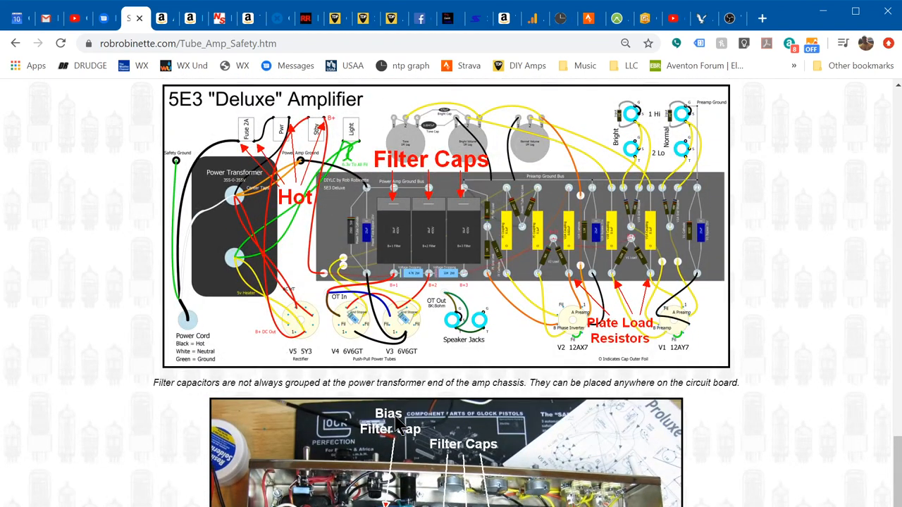